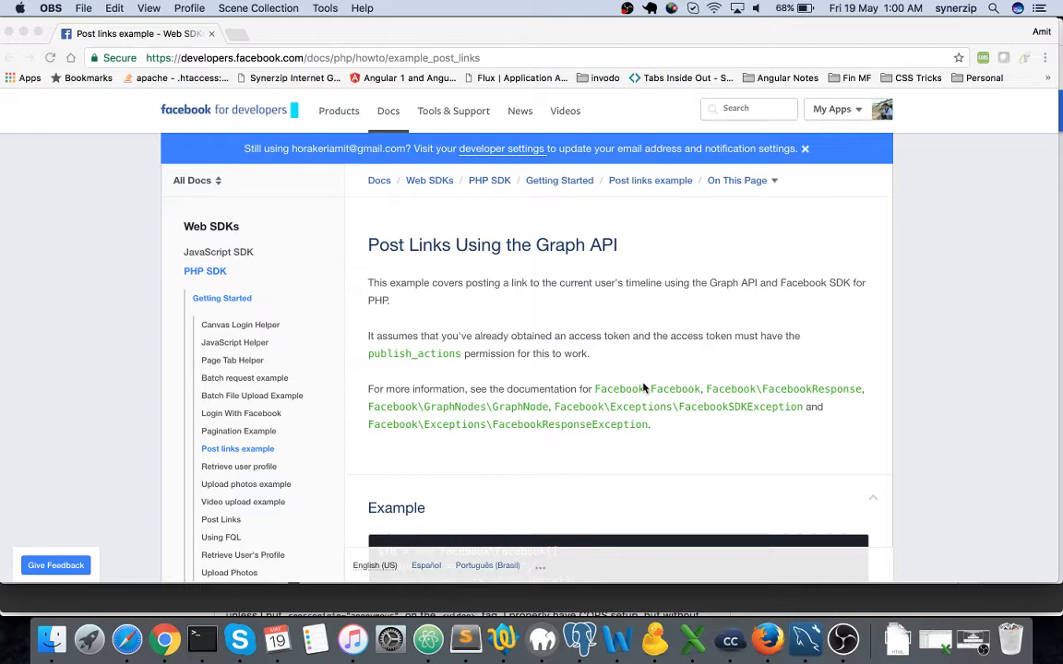
{"action": "mouse_move", "coordinate": [600, 465]}
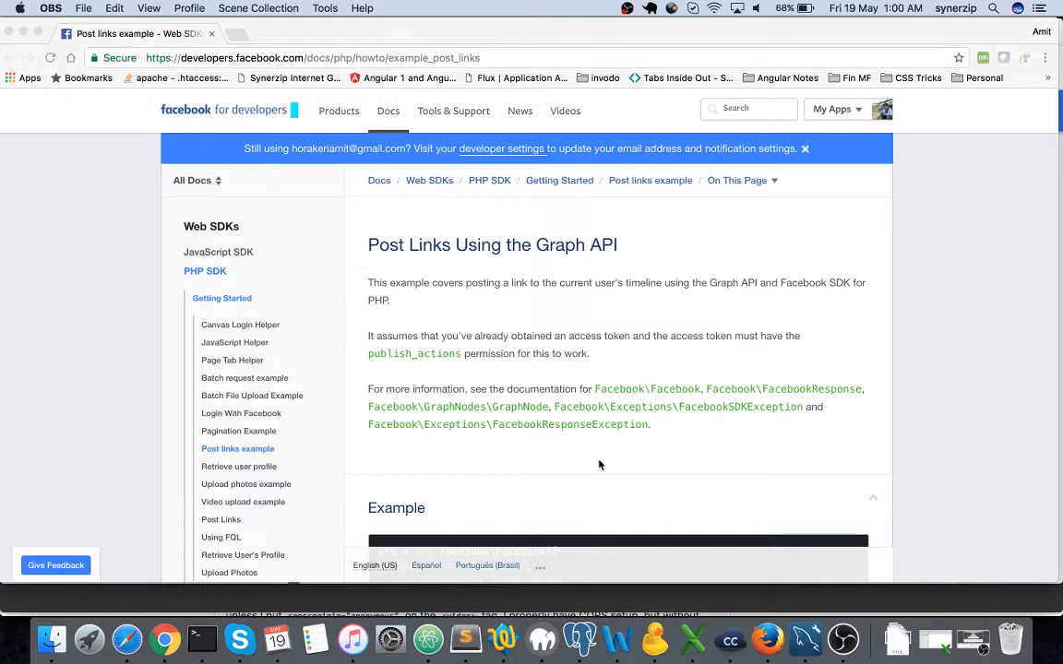
- Highlight publish_actions and the $permissions argument passed to getLoginUrl in index.php
{"action": "left_click", "coordinate": [465, 638]}
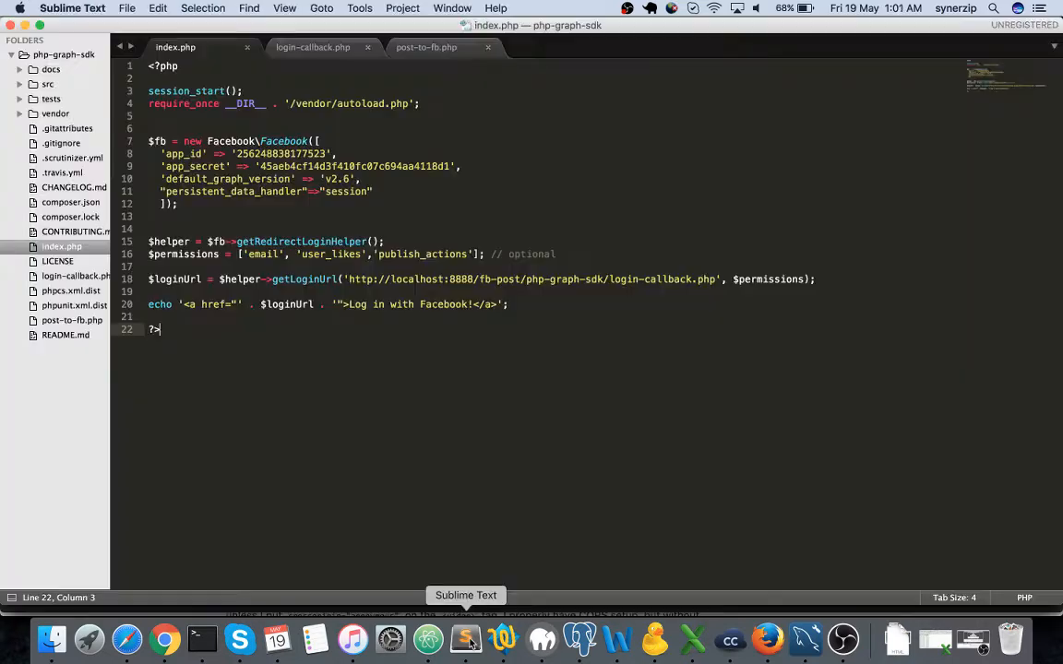
{"action": "mouse_move", "coordinate": [385, 343]}
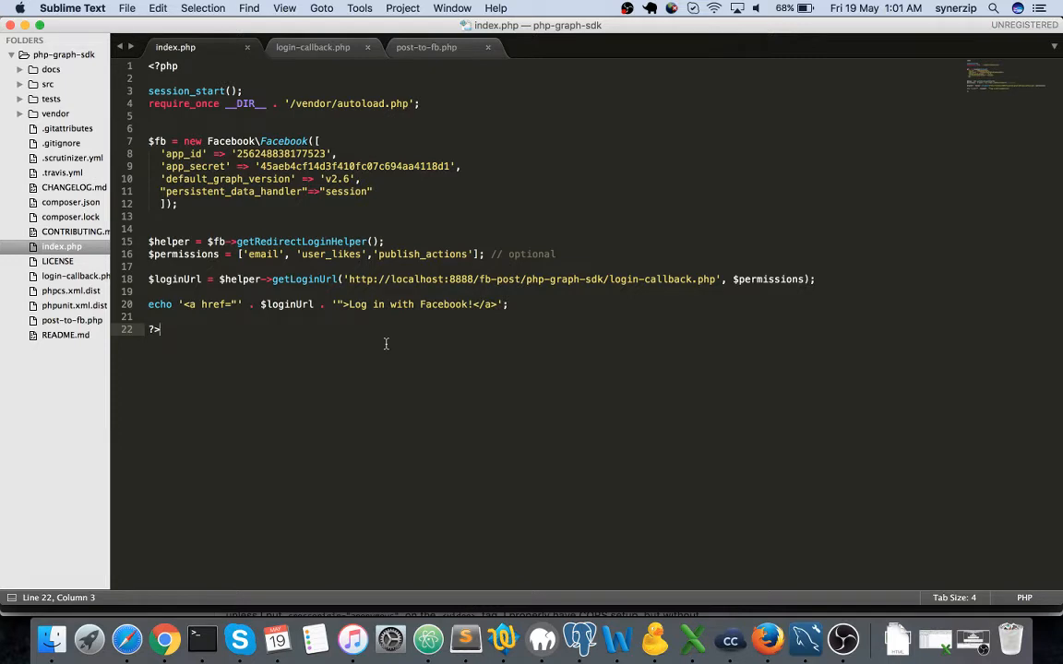
{"action": "mouse_move", "coordinate": [265, 273]}
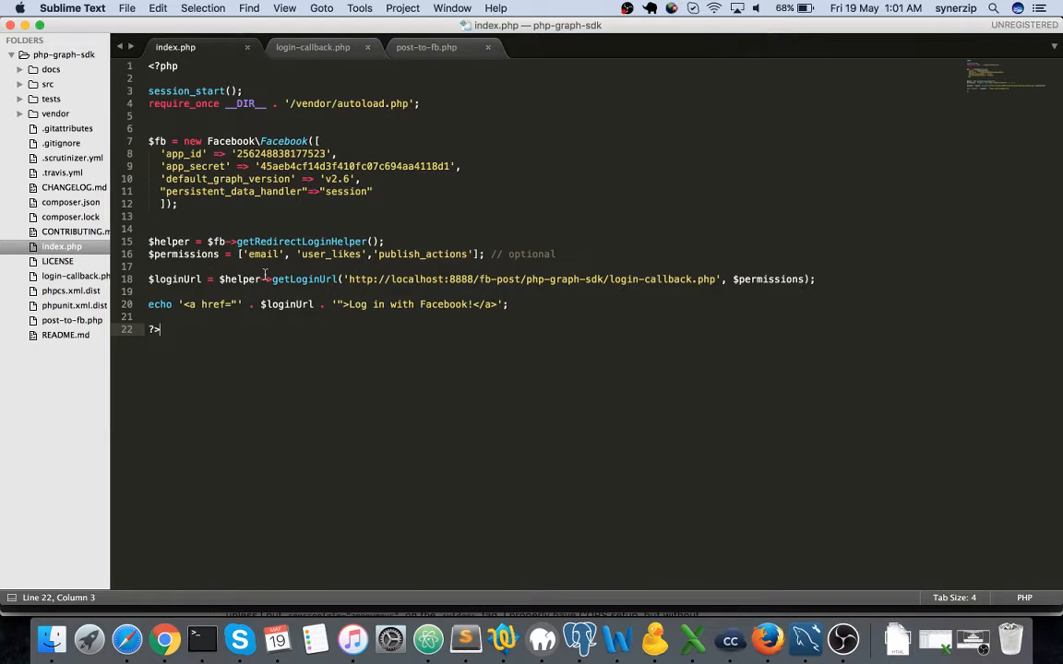
{"action": "double_click", "coordinate": [397, 255]}
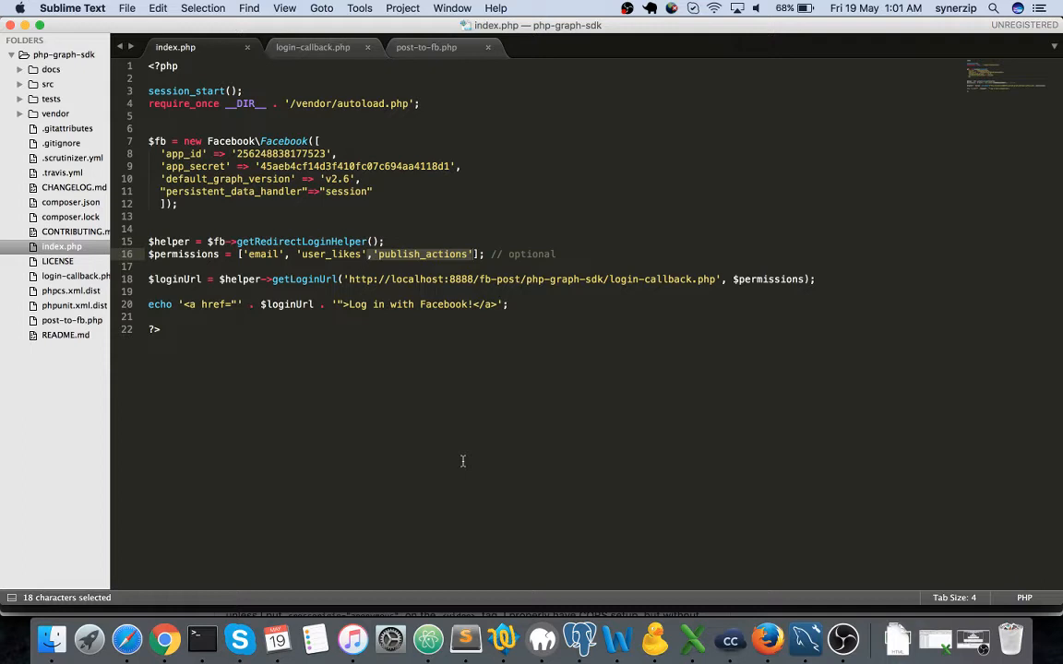
{"action": "mouse_move", "coordinate": [431, 258]}
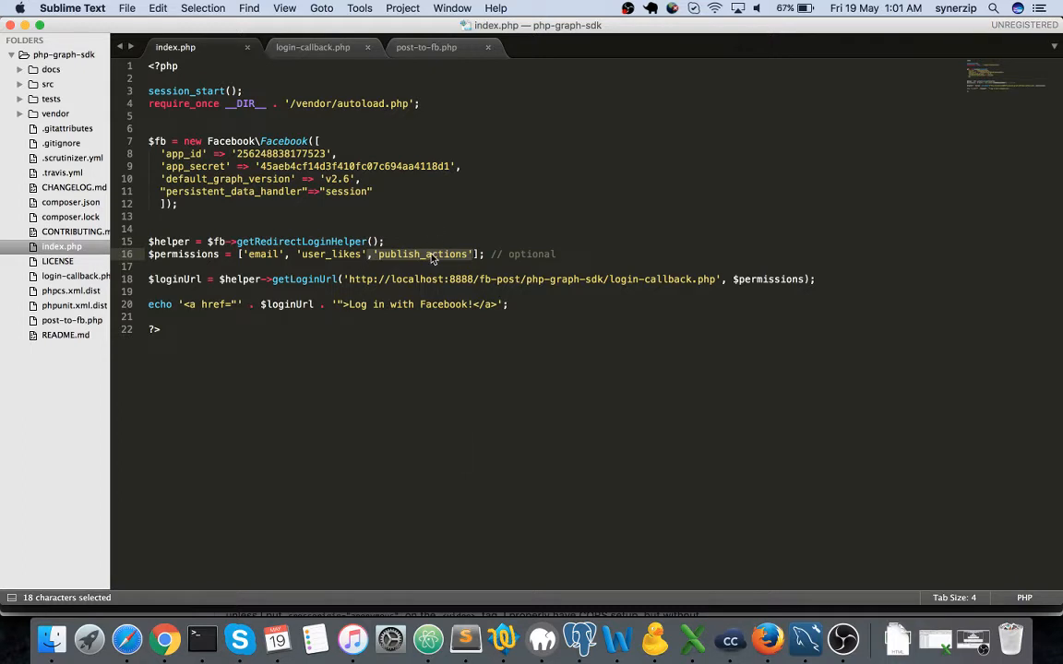
{"action": "mouse_move", "coordinate": [454, 380]}
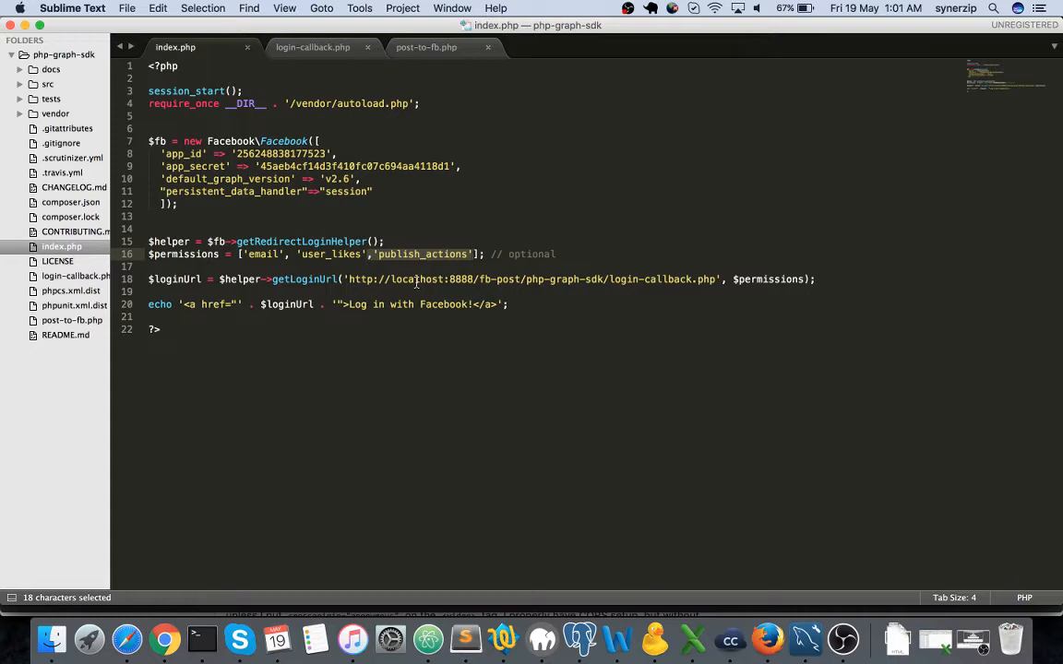
{"action": "left_click", "coordinate": [373, 255]}
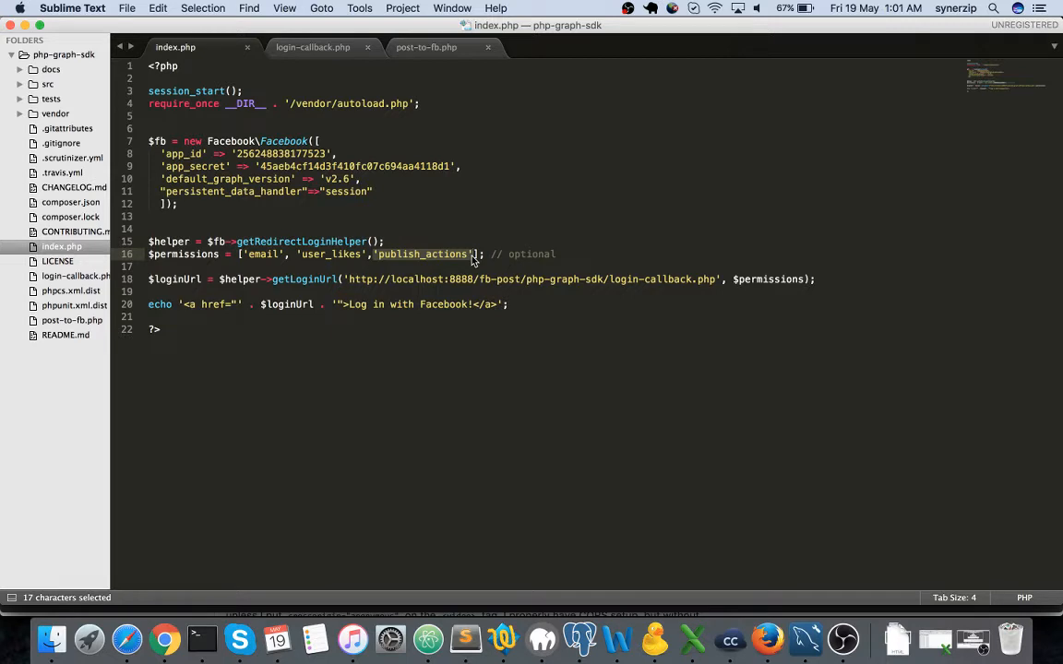
{"action": "left_click", "coordinate": [472, 255]}
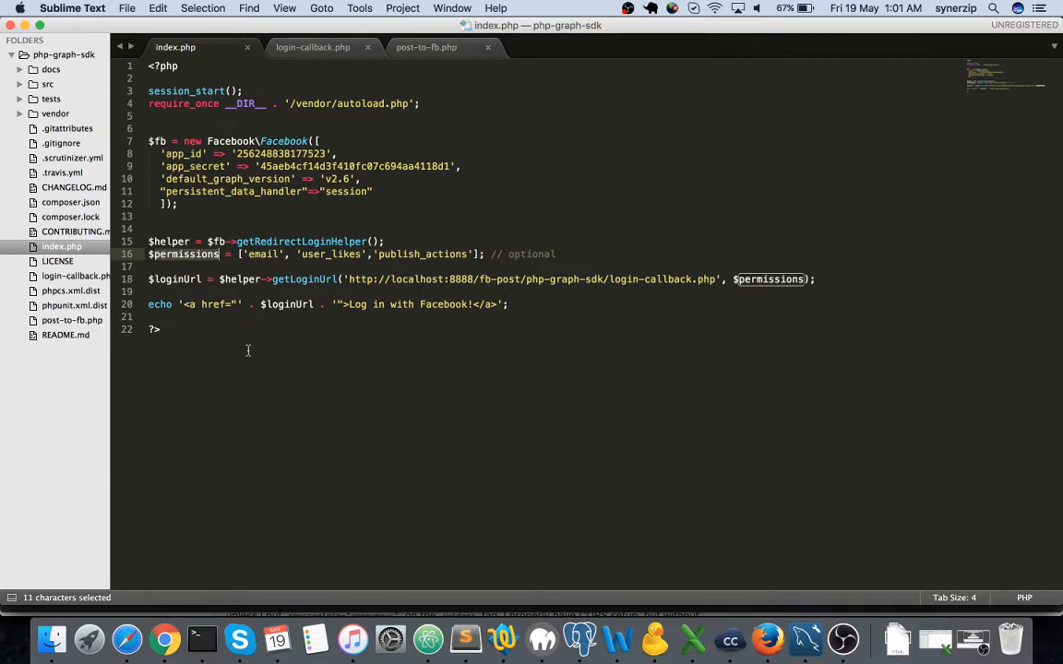
{"action": "mouse_move", "coordinate": [808, 295]}
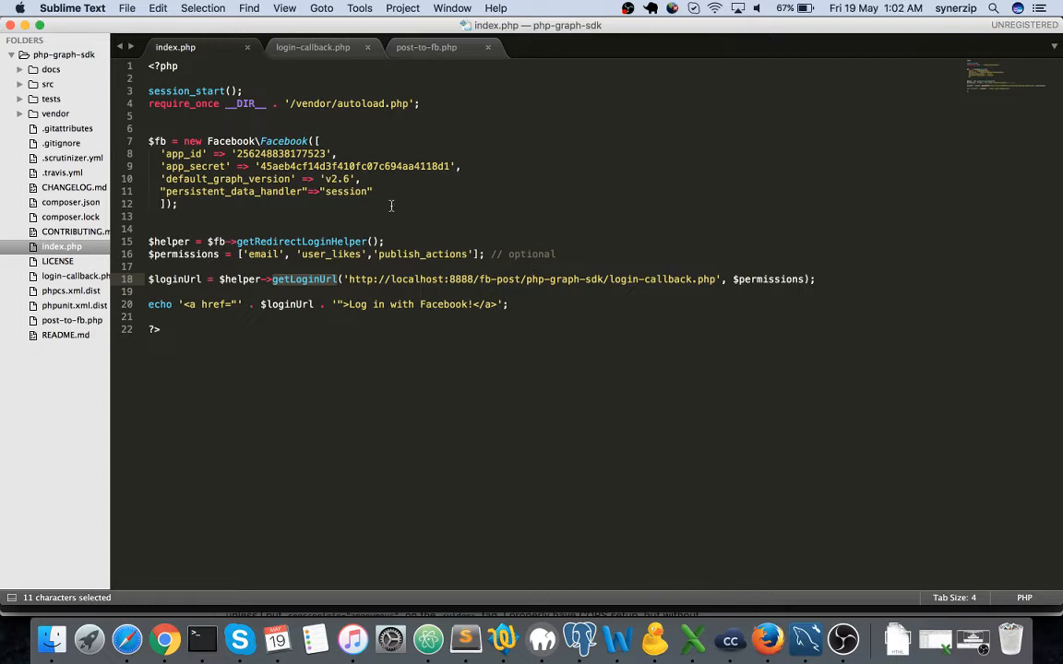
{"action": "mouse_move", "coordinate": [554, 306]}
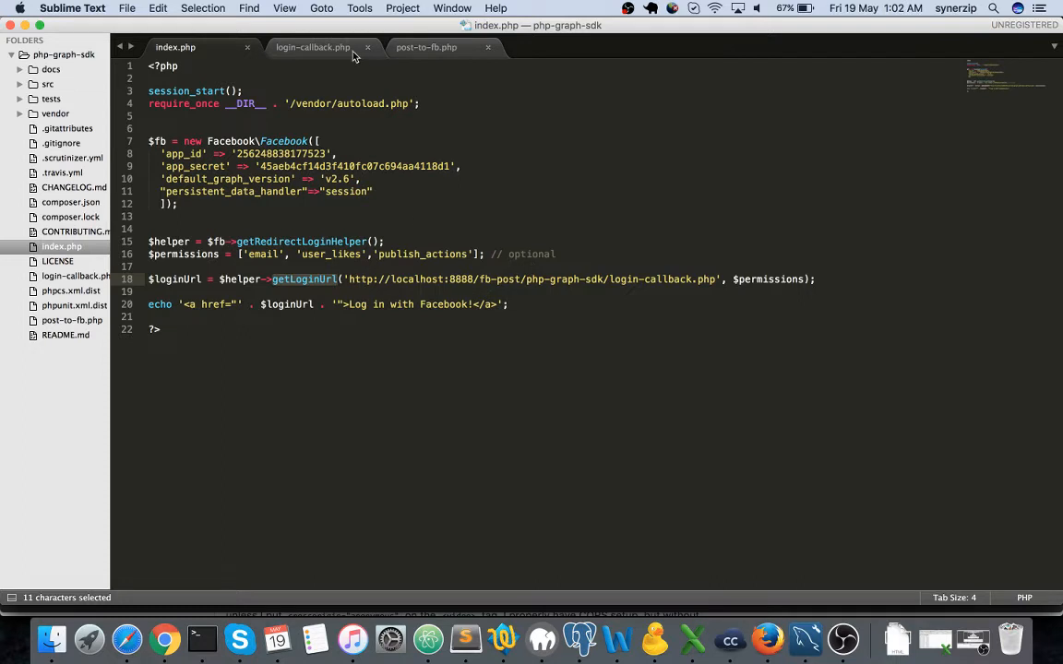
{"action": "mouse_move", "coordinate": [312, 48]}
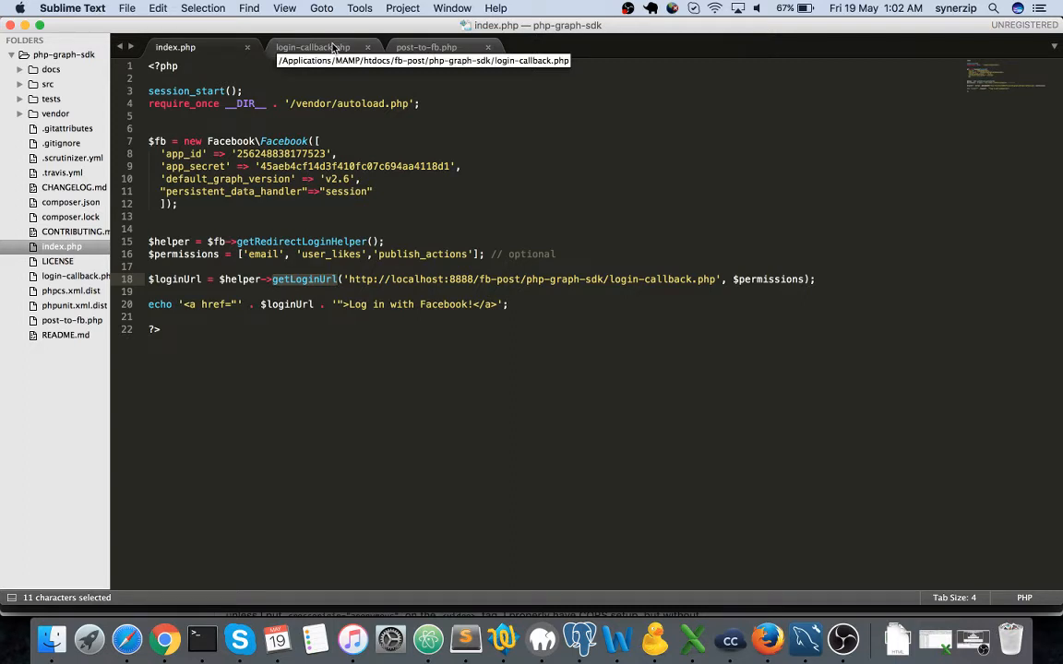
{"action": "left_click", "coordinate": [313, 48]}
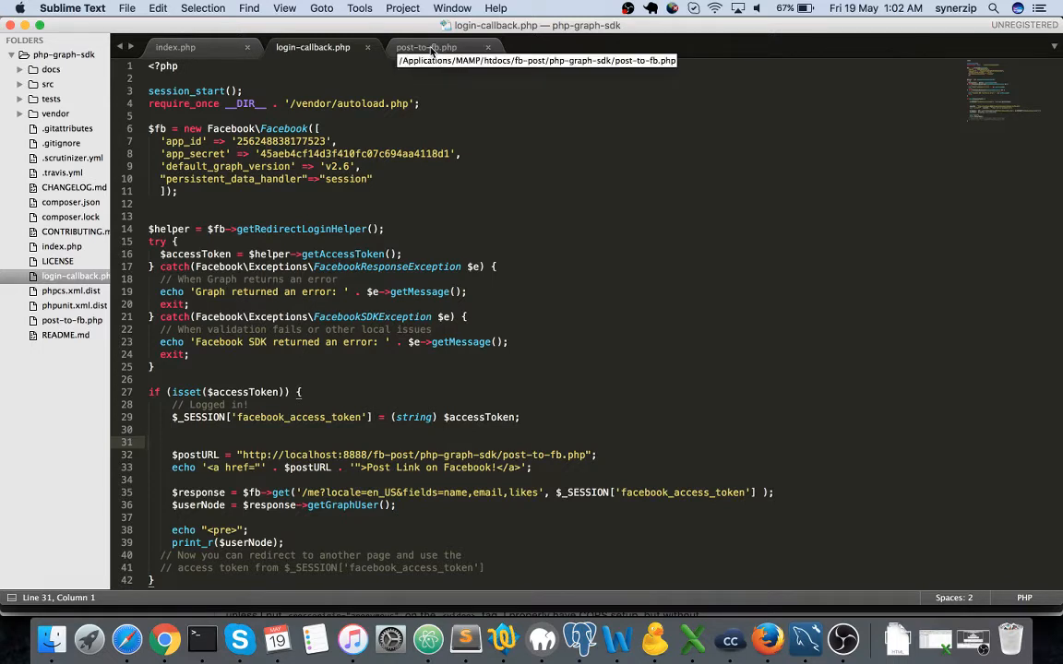
{"action": "mouse_move", "coordinate": [433, 261]}
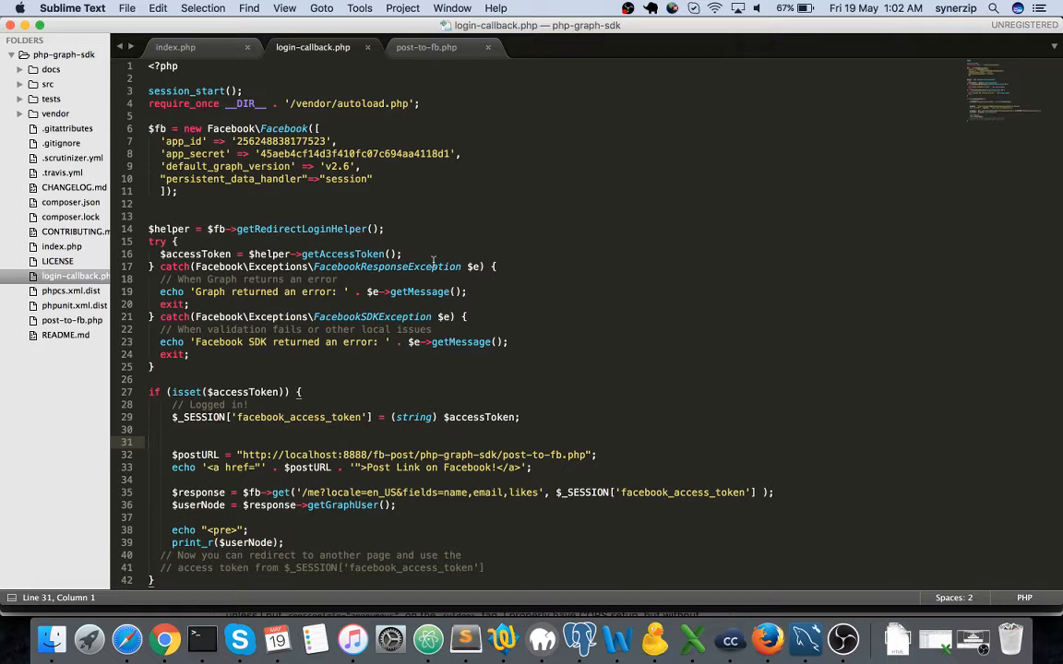
{"action": "mouse_move", "coordinate": [367, 433]}
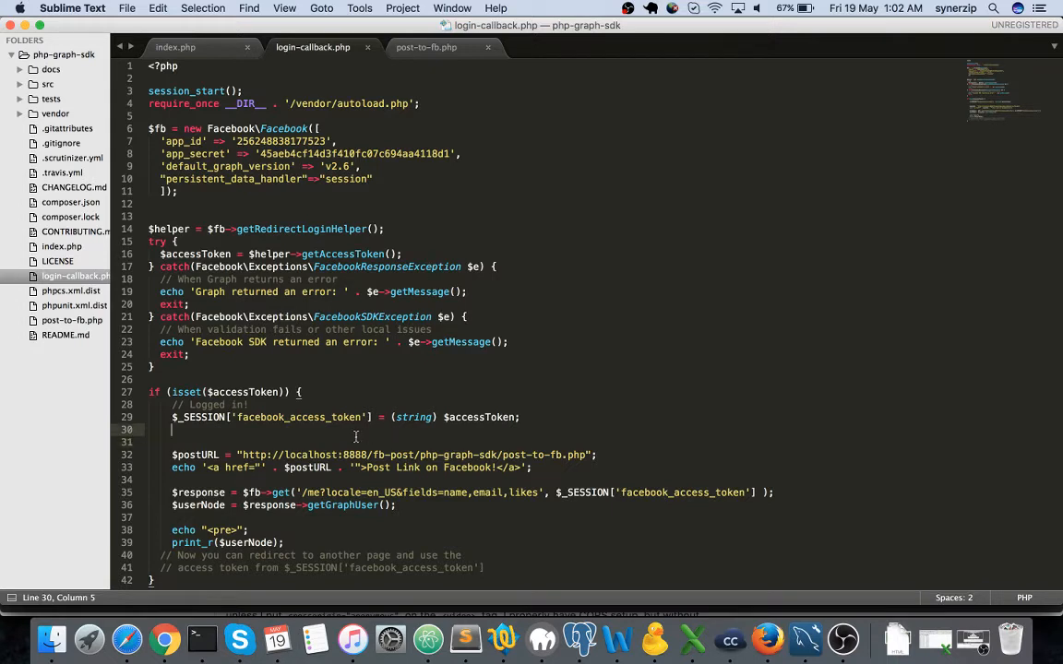
{"action": "left_click", "coordinate": [175, 48]}
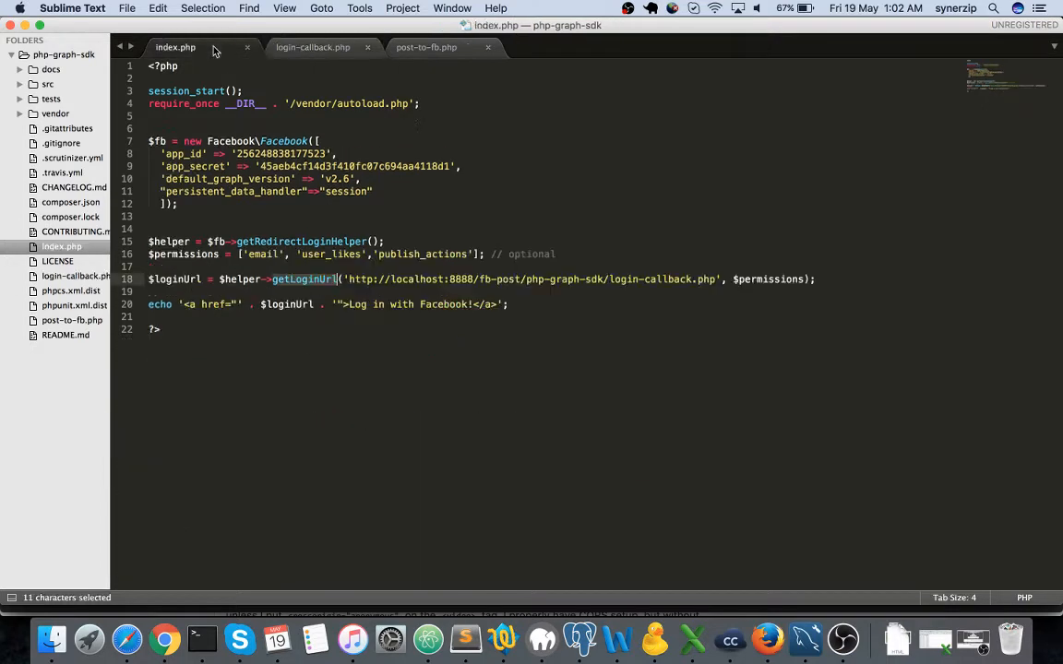
{"action": "left_click", "coordinate": [456, 345]}
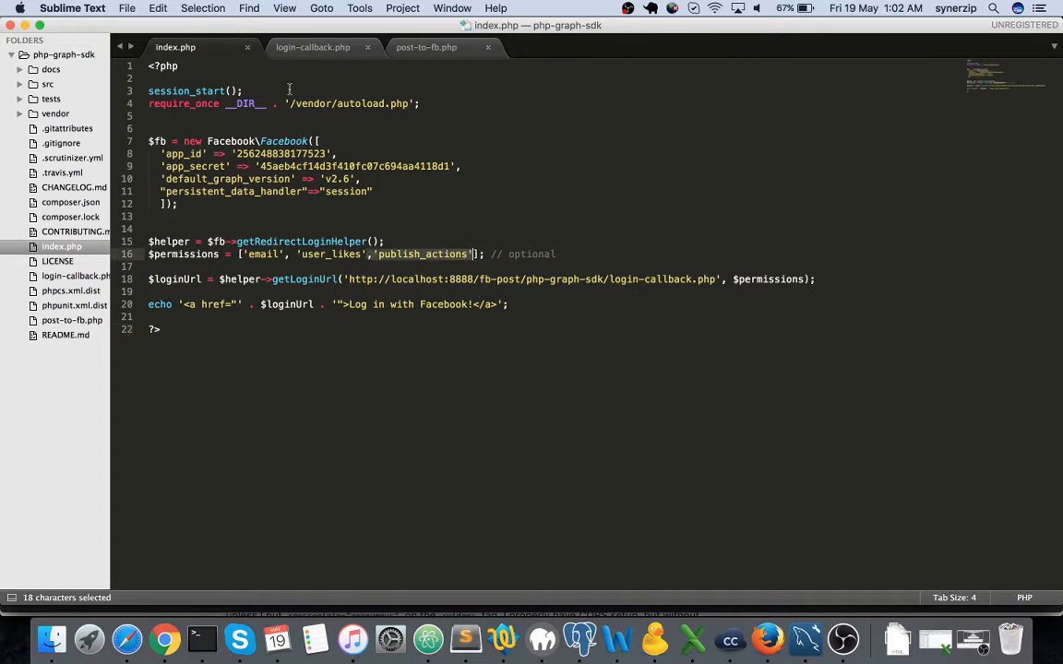
{"action": "mouse_move", "coordinate": [314, 48]}
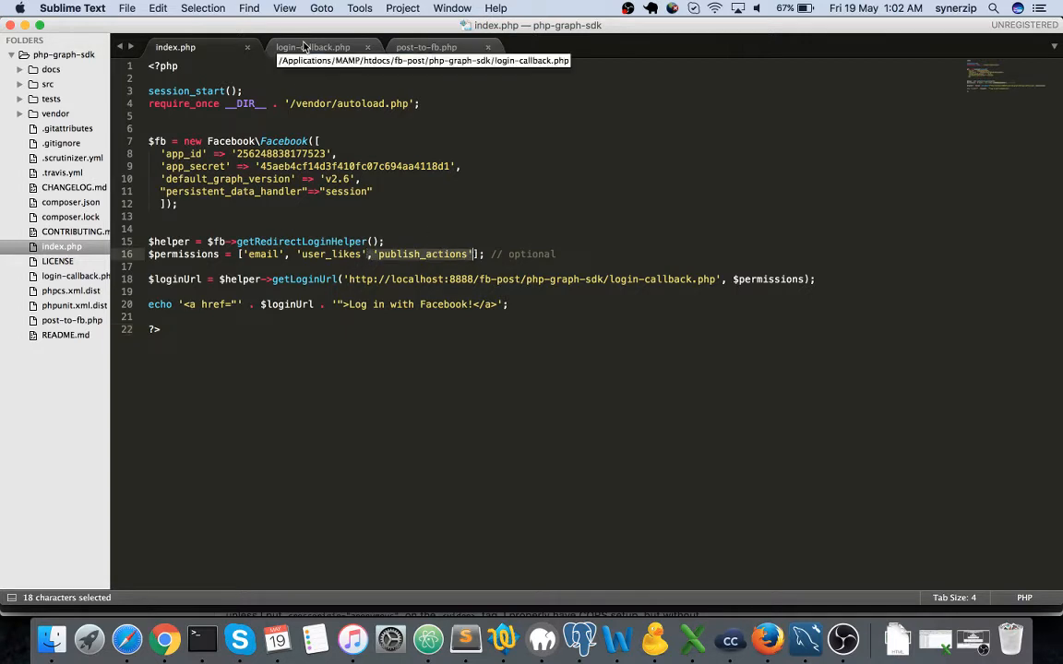
- Show login-callback.php and highlight $postURL pointing to post-to-fb.php
{"action": "left_click", "coordinate": [313, 48]}
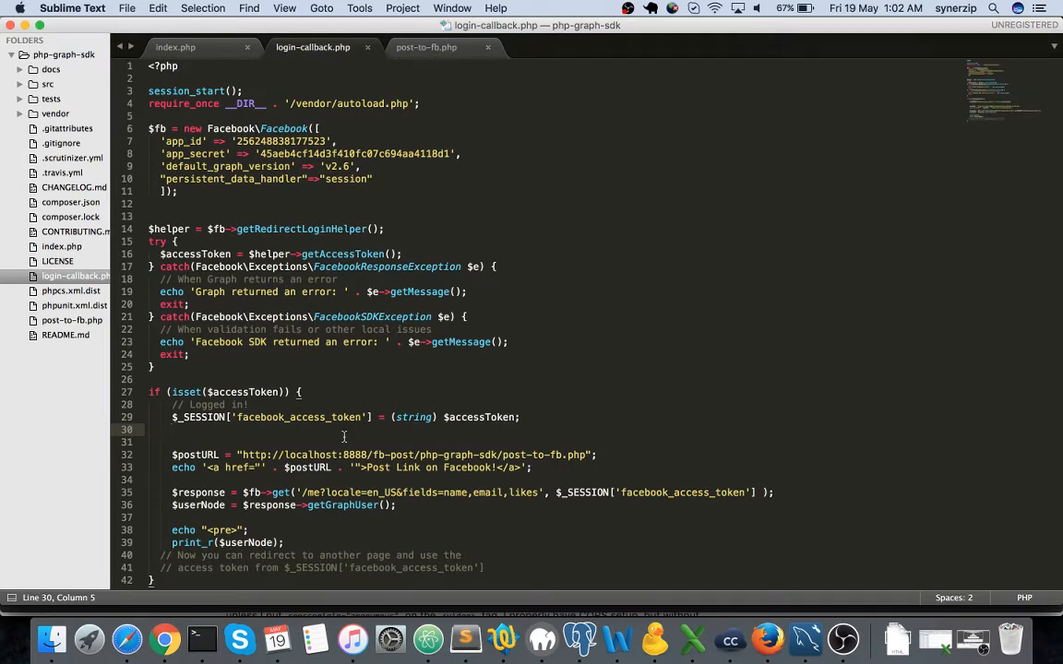
{"action": "mouse_move", "coordinate": [365, 469]}
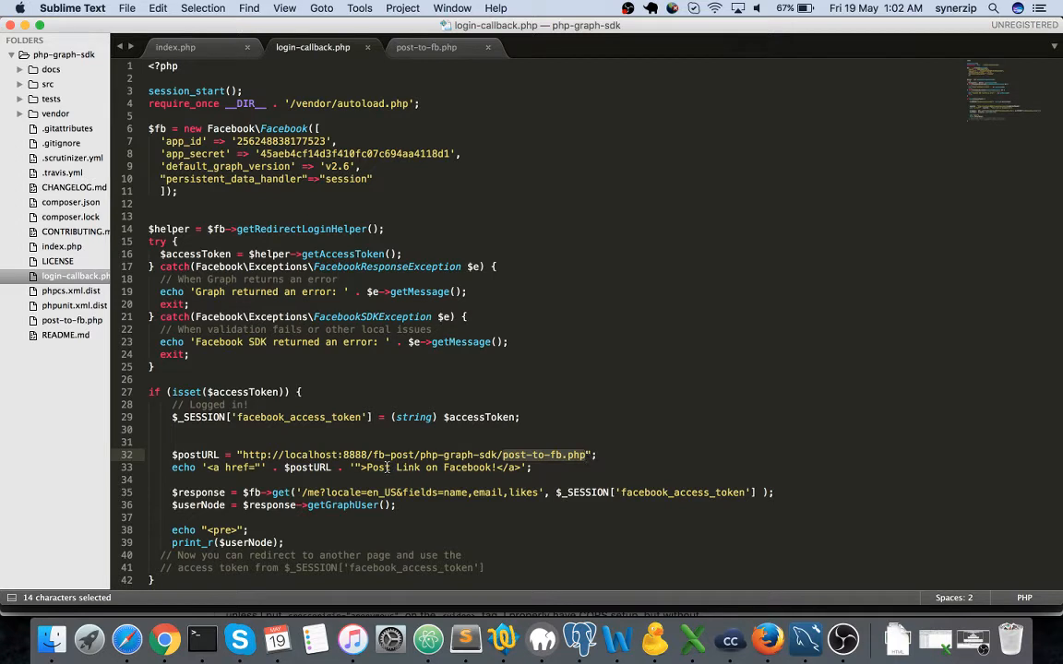
{"action": "double_click", "coordinate": [306, 469]}
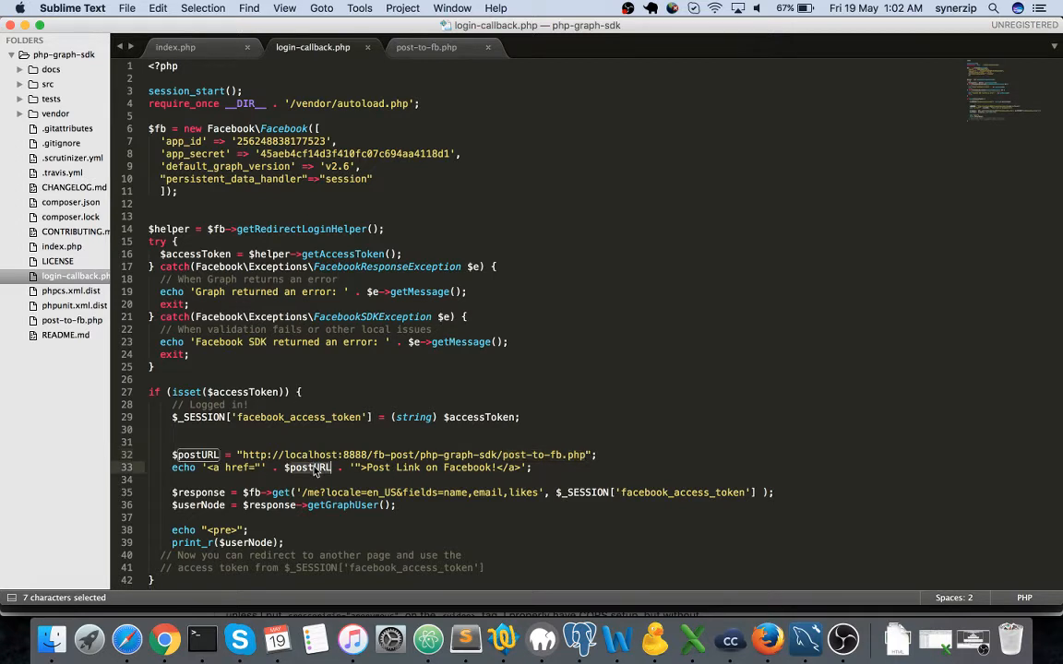
{"action": "left_click_drag", "start_coordinate": [292, 469], "coordinate": [442, 469]}
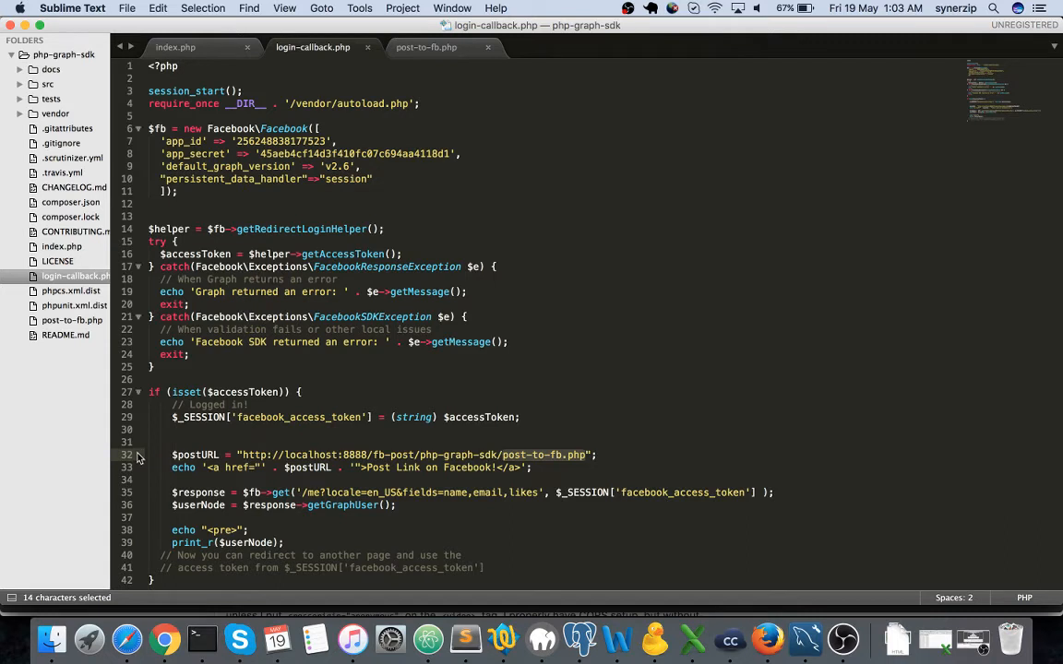
{"action": "mouse_move", "coordinate": [513, 458]}
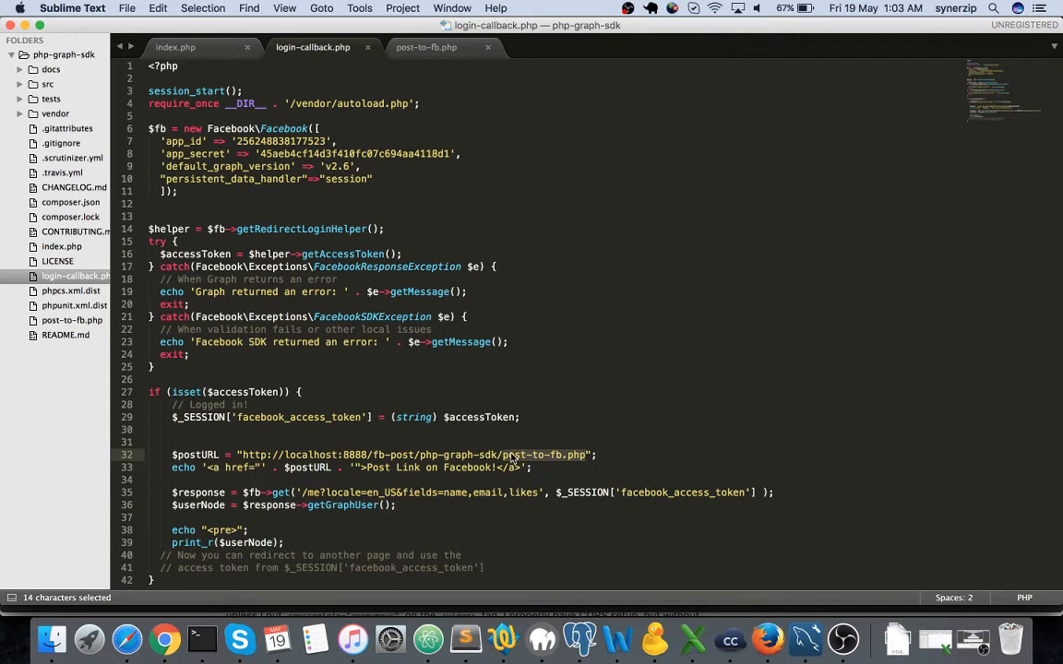
{"action": "mouse_move", "coordinate": [426, 48]}
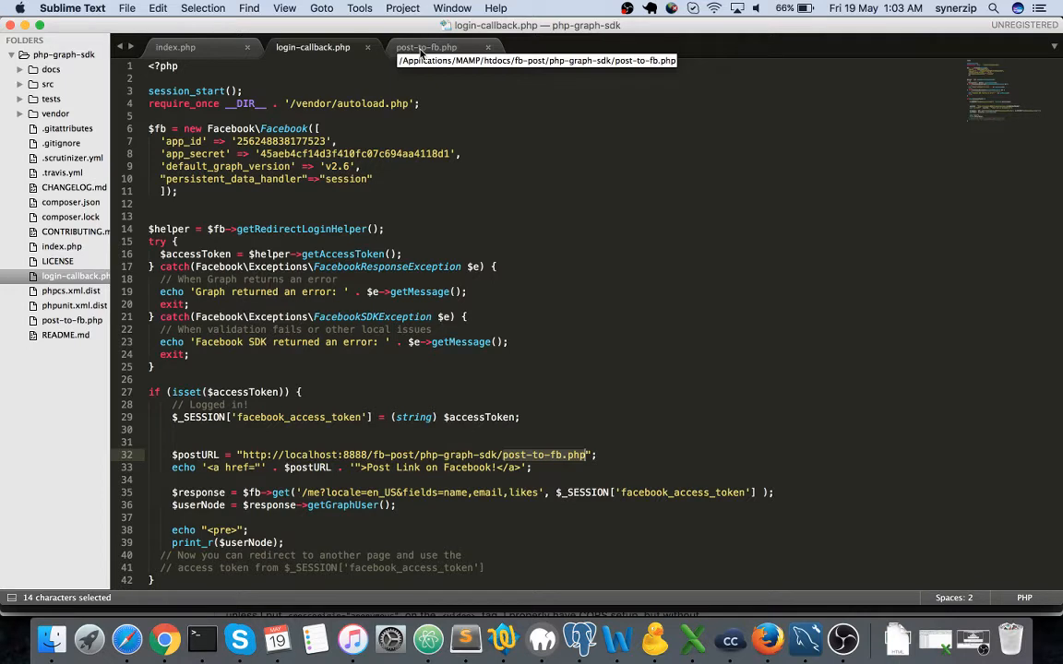
{"action": "left_click", "coordinate": [426, 48]}
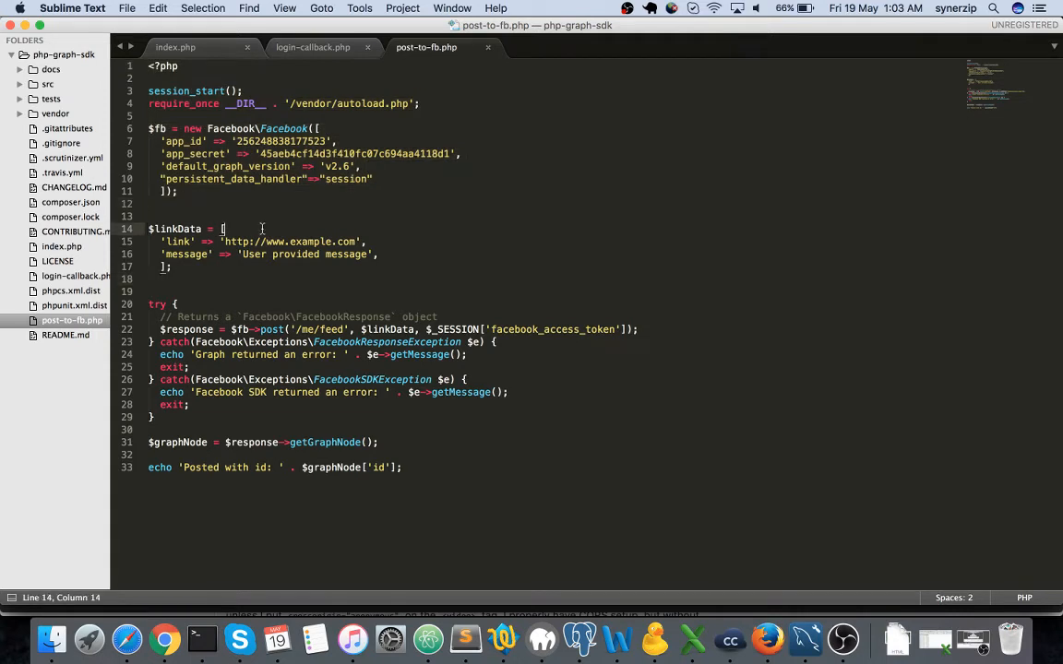
{"action": "double_click", "coordinate": [176, 229]}
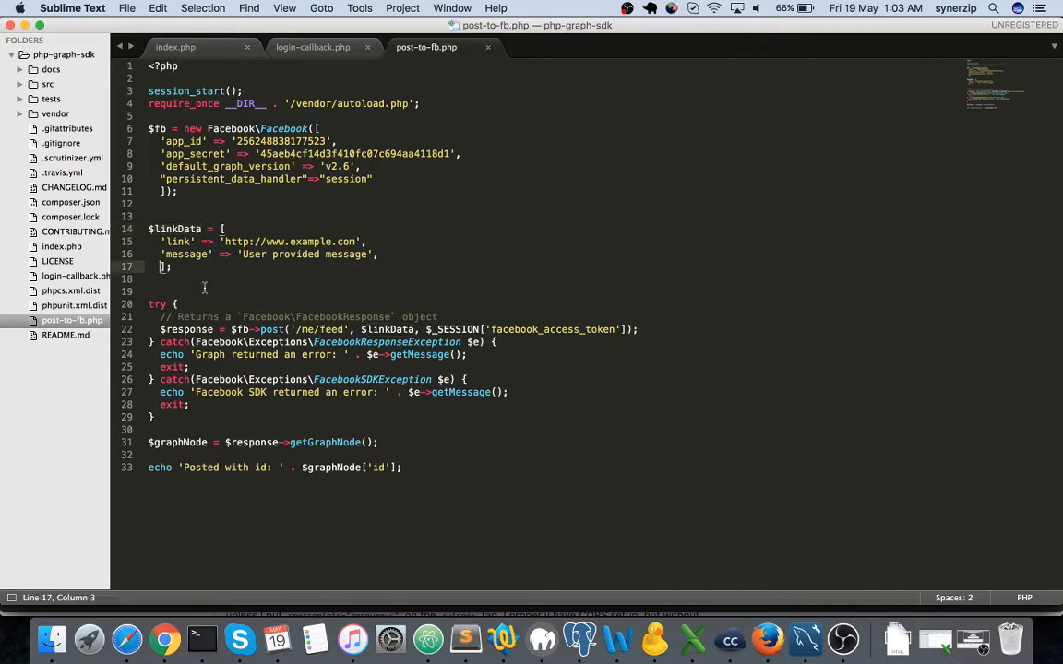
{"action": "mouse_move", "coordinate": [324, 266]}
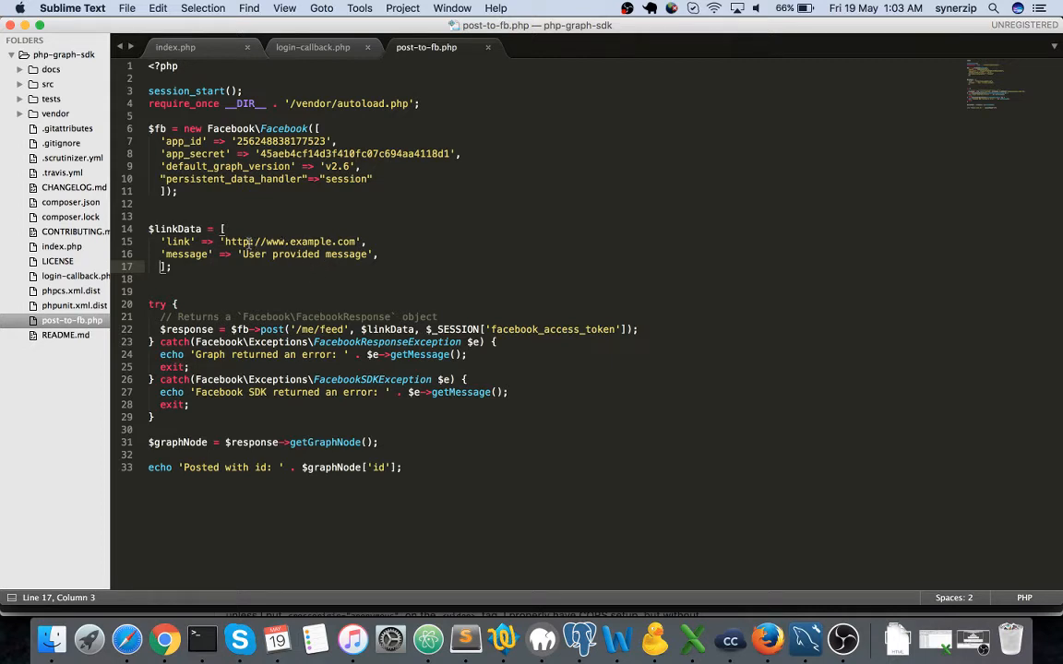
{"action": "left_click_drag", "start_coordinate": [224, 241], "coordinate": [362, 242]}
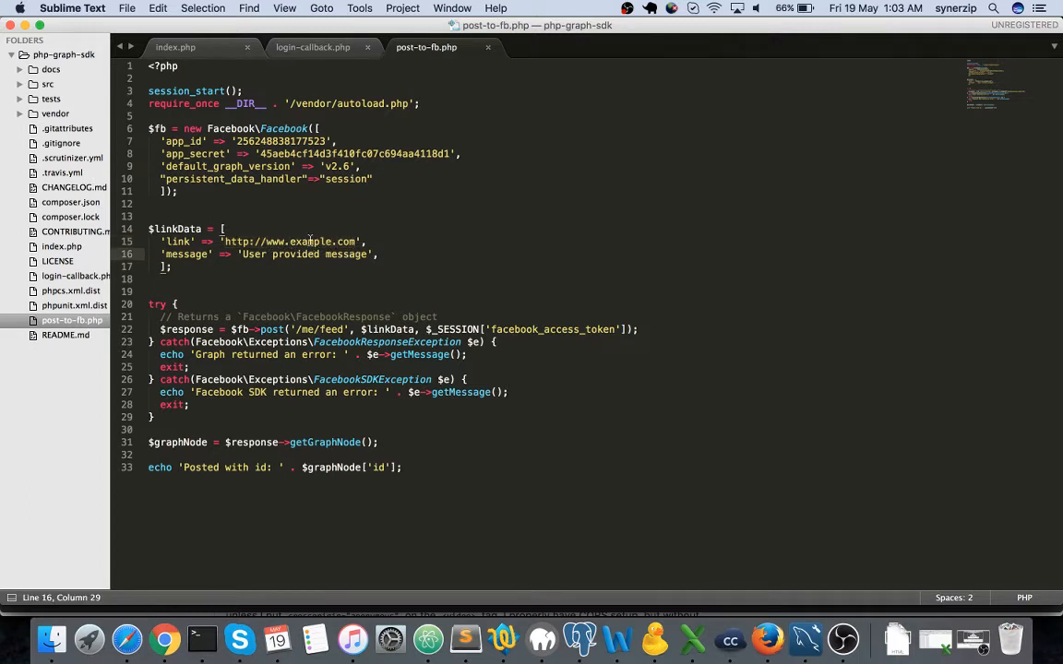
{"action": "double_click", "coordinate": [311, 240]}
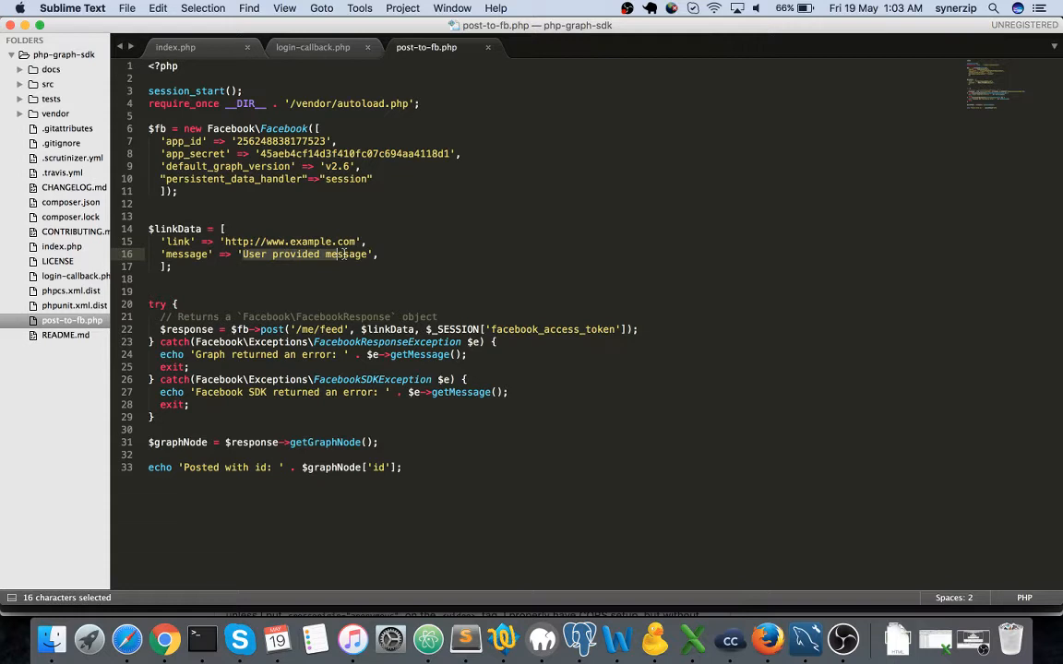
{"action": "left_click", "coordinate": [367, 255]}
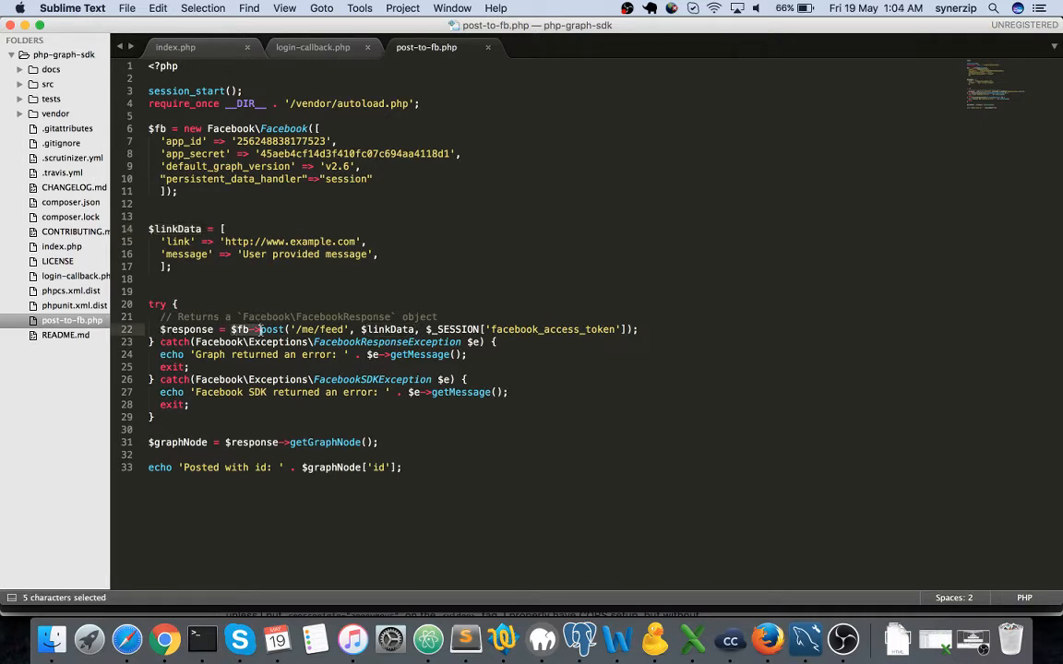
{"action": "left_click", "coordinate": [269, 328]}
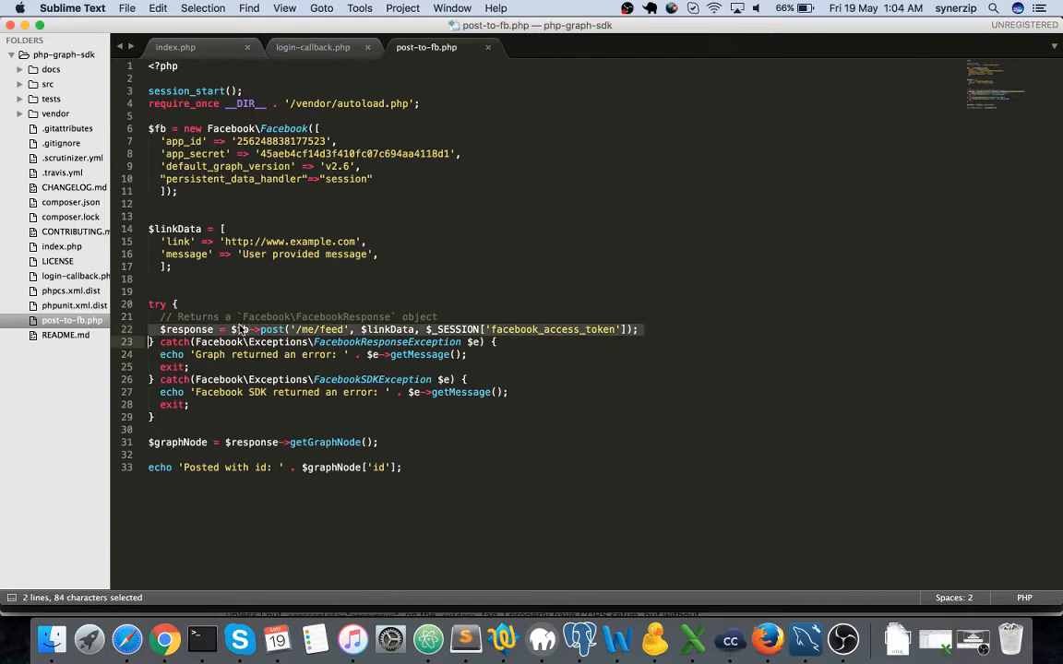
{"action": "left_click", "coordinate": [247, 328]}
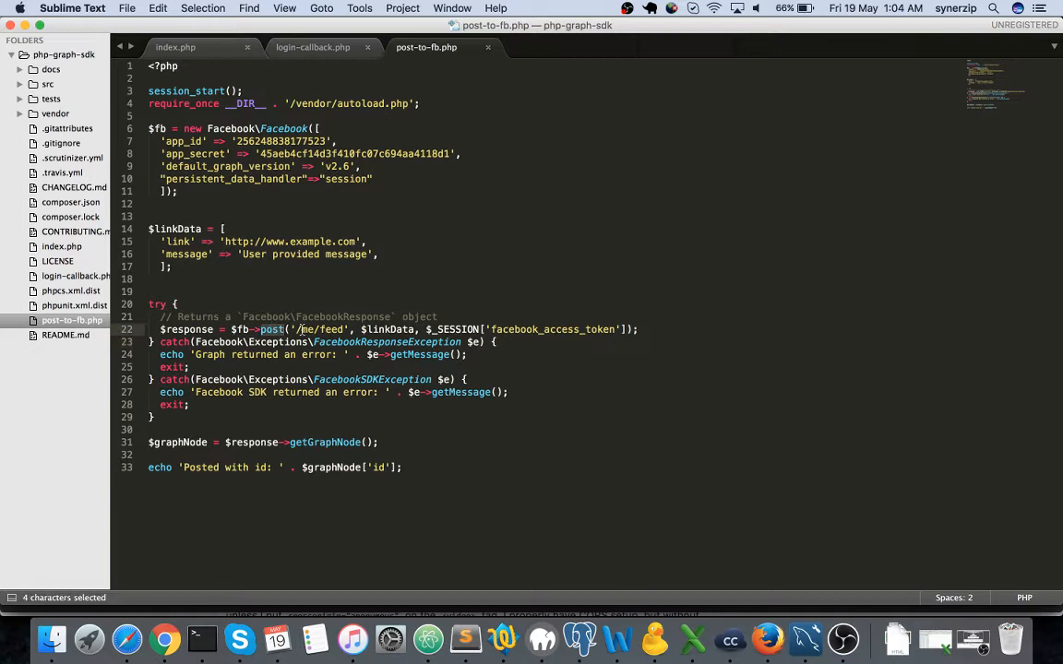
{"action": "left_click_drag", "start_coordinate": [309, 328], "coordinate": [348, 328]}
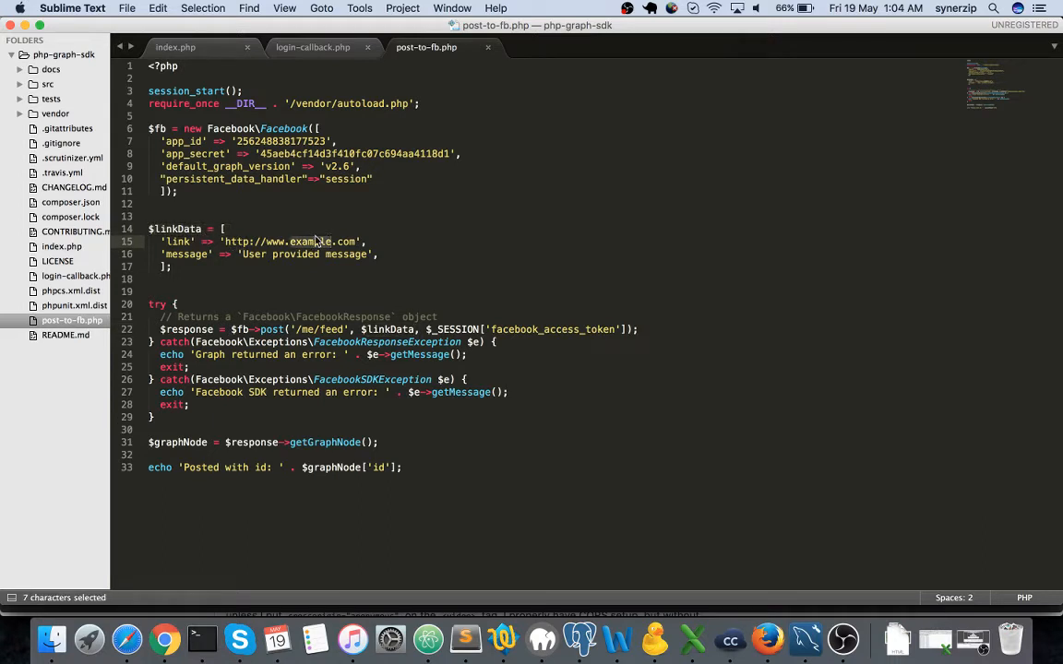
{"action": "left_click", "coordinate": [367, 242]}
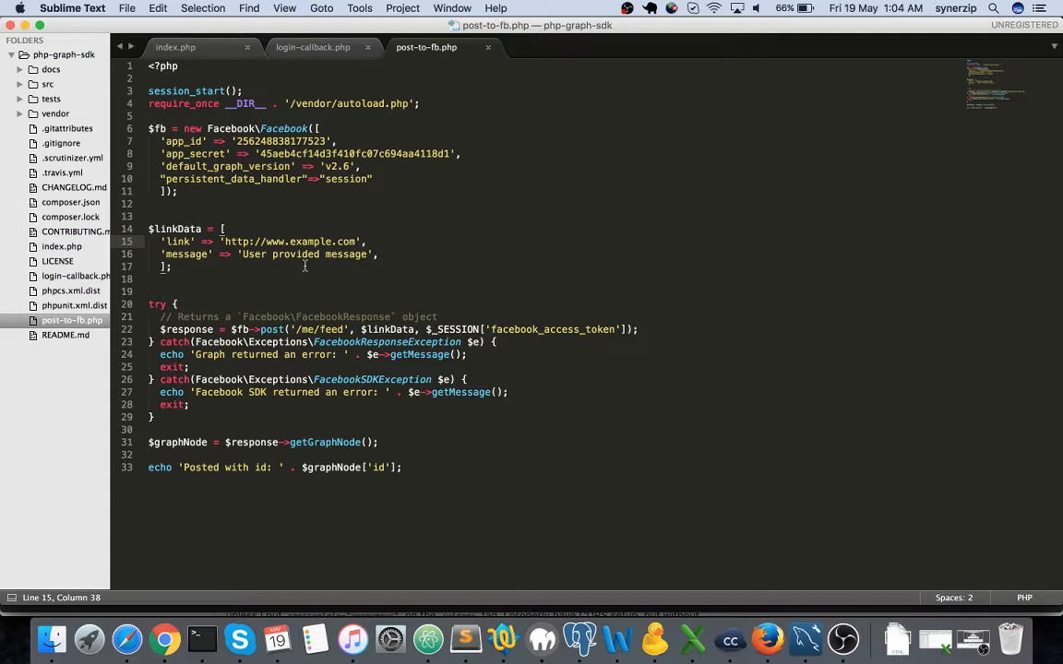
{"action": "mouse_move", "coordinate": [266, 232]}
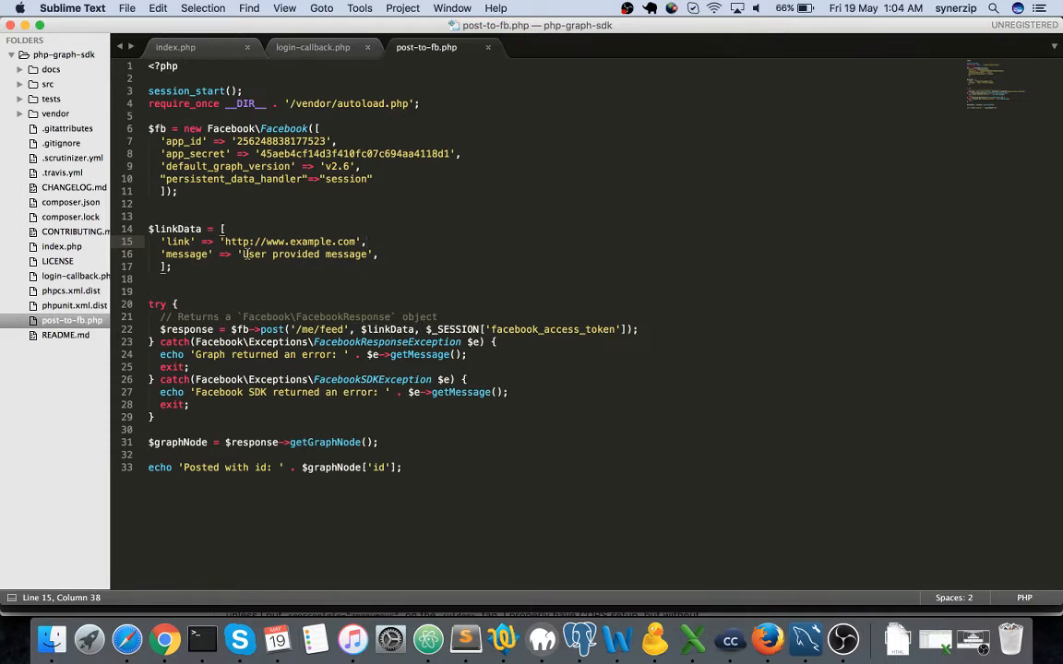
{"action": "left_click", "coordinate": [240, 254]}
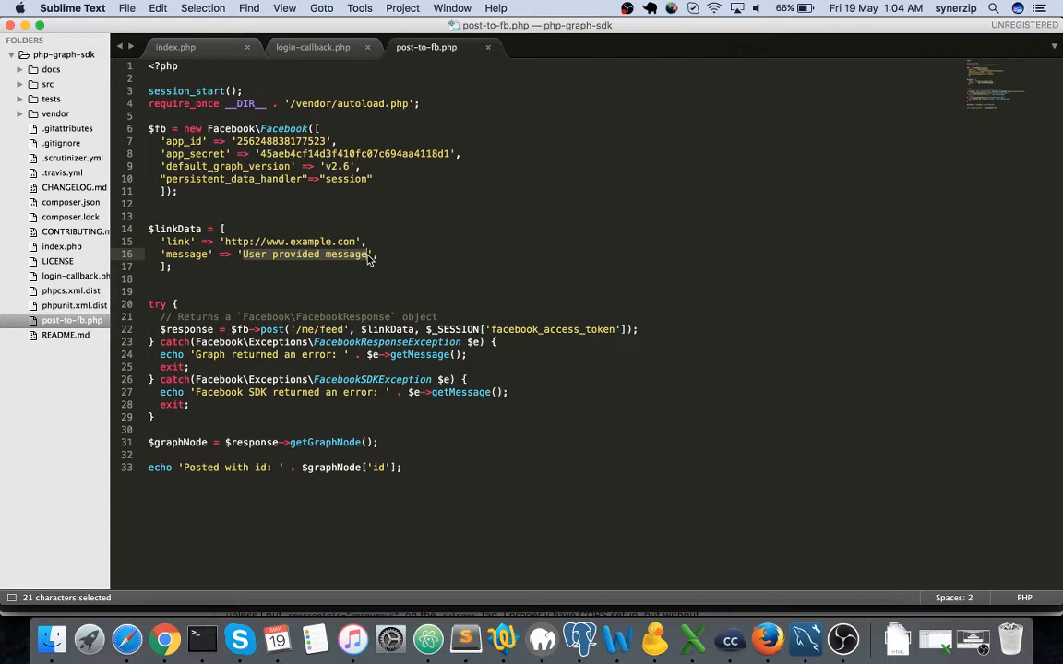
{"action": "left_click", "coordinate": [389, 328]}
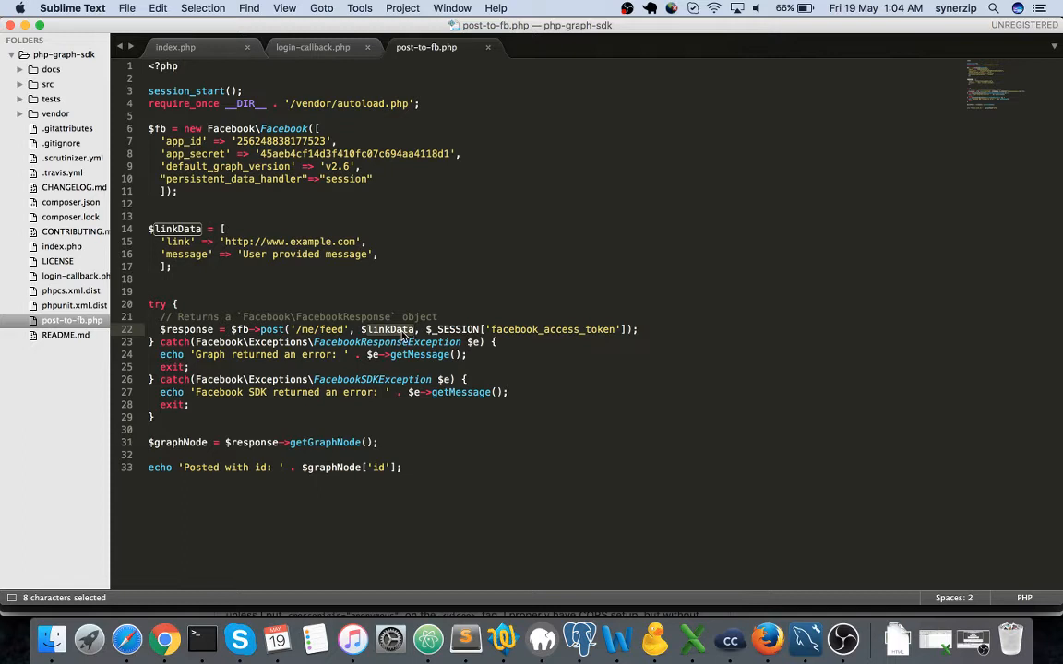
{"action": "left_click", "coordinate": [423, 329]}
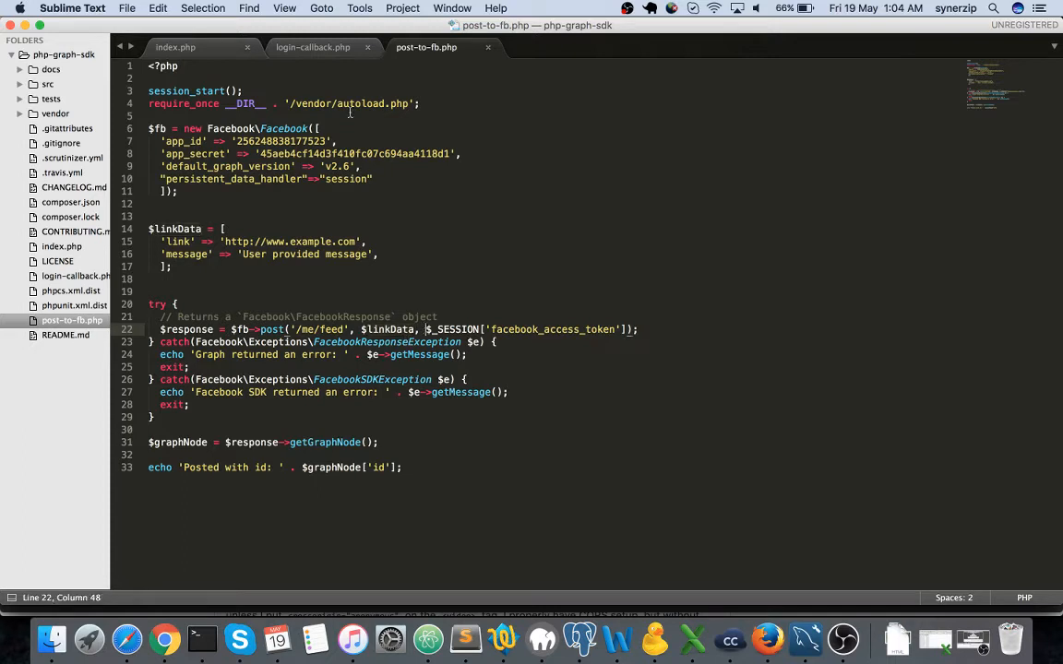
{"action": "left_click", "coordinate": [312, 48]}
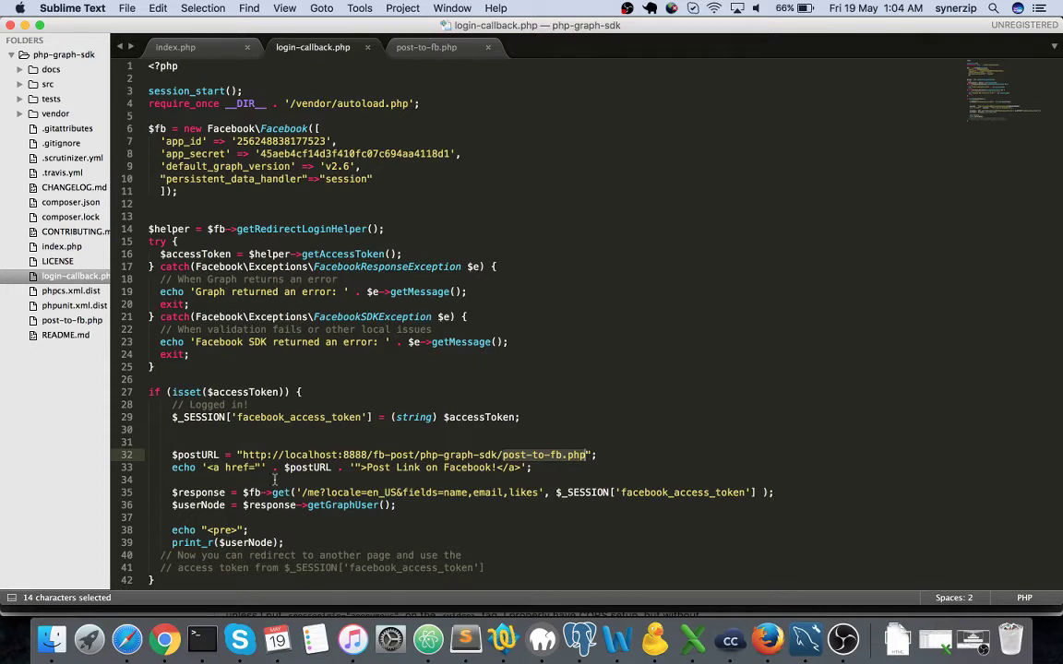
{"action": "mouse_move", "coordinate": [502, 513]}
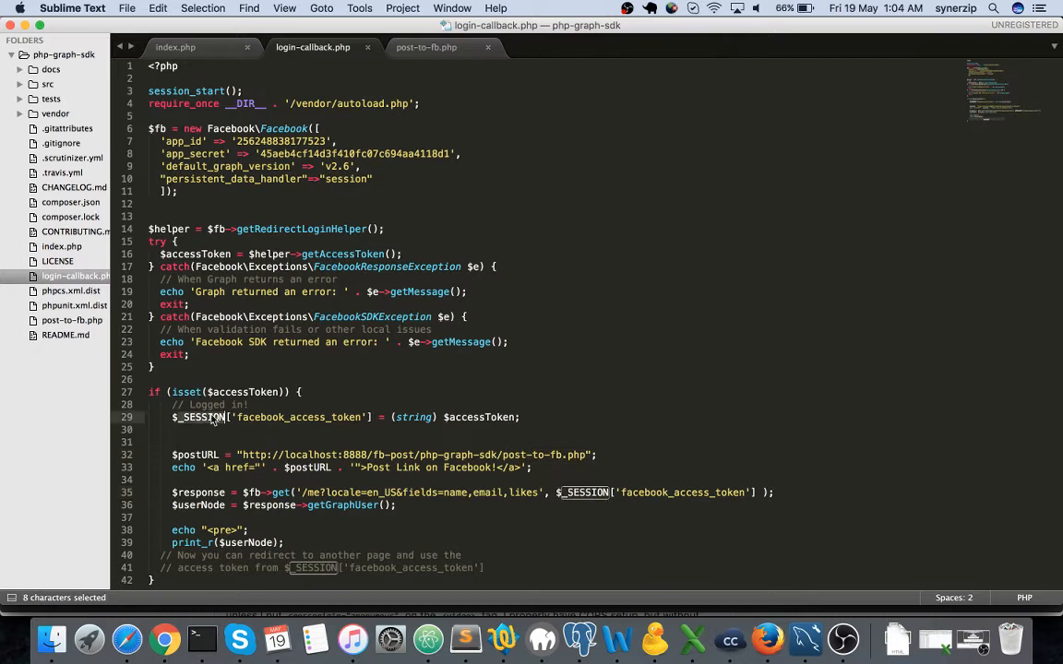
{"action": "double_click", "coordinate": [297, 417]}
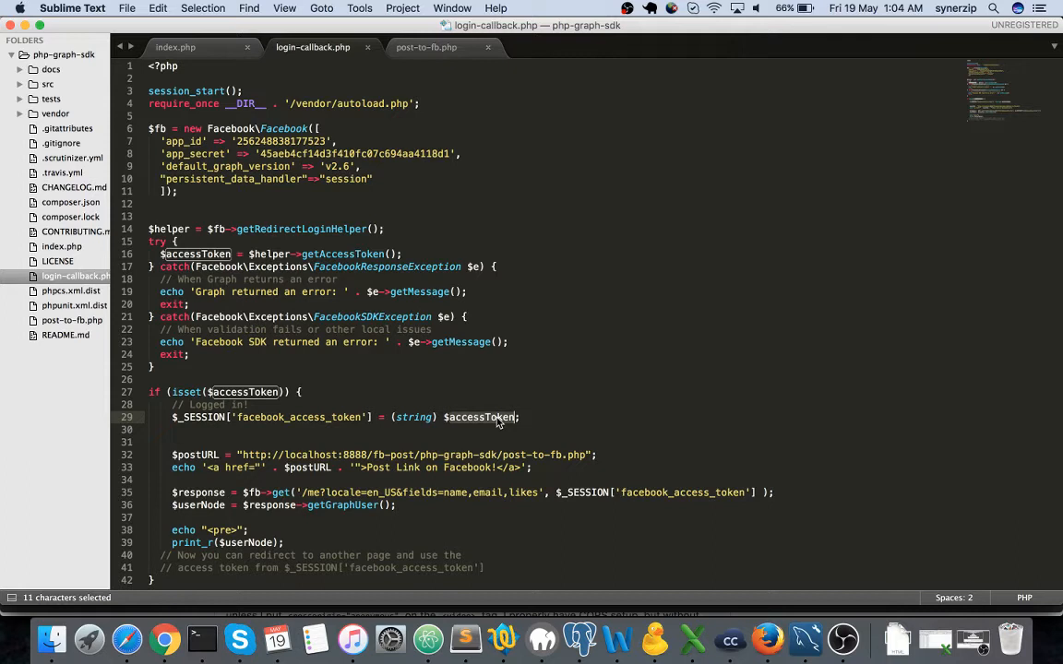
{"action": "double_click", "coordinate": [343, 254]}
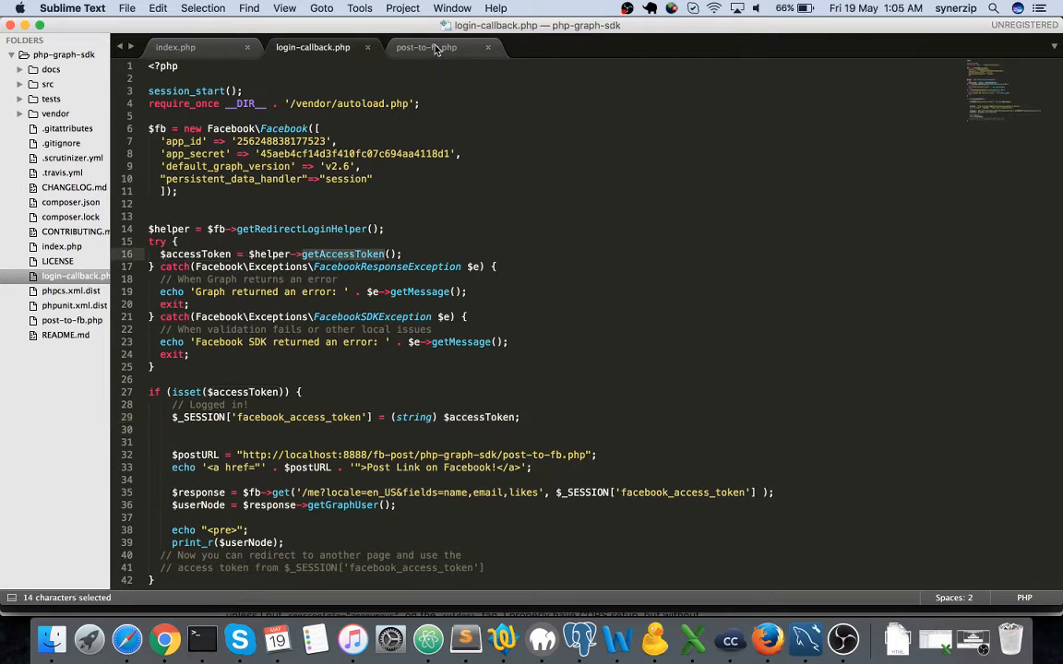
{"action": "left_click", "coordinate": [426, 48]}
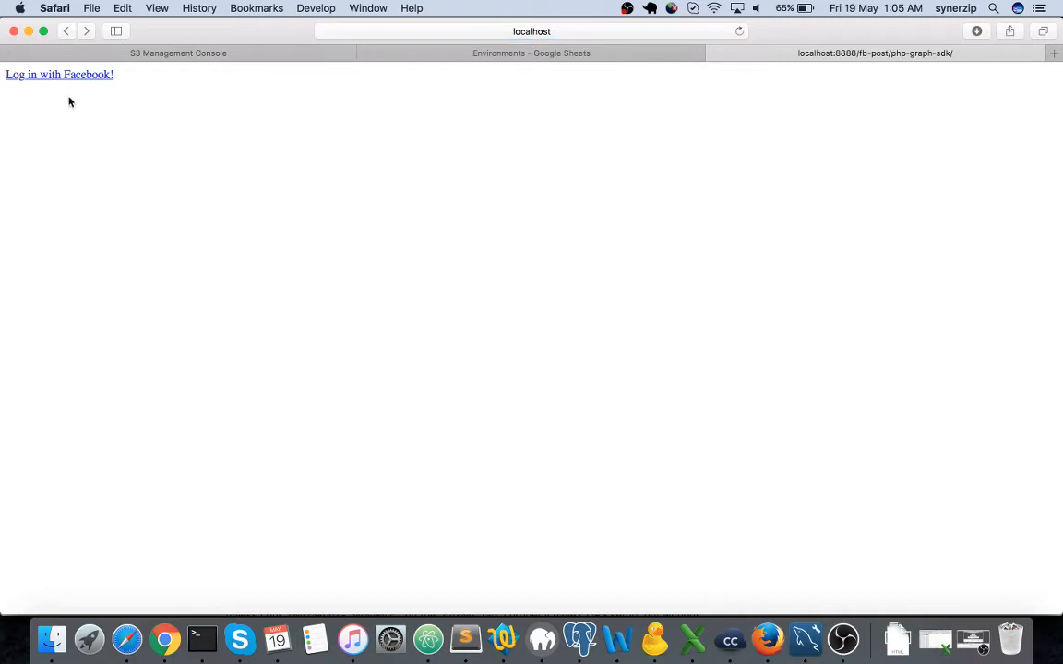
- Log in with Facebook from the localhost app to load the callback page
{"action": "left_click", "coordinate": [59, 74]}
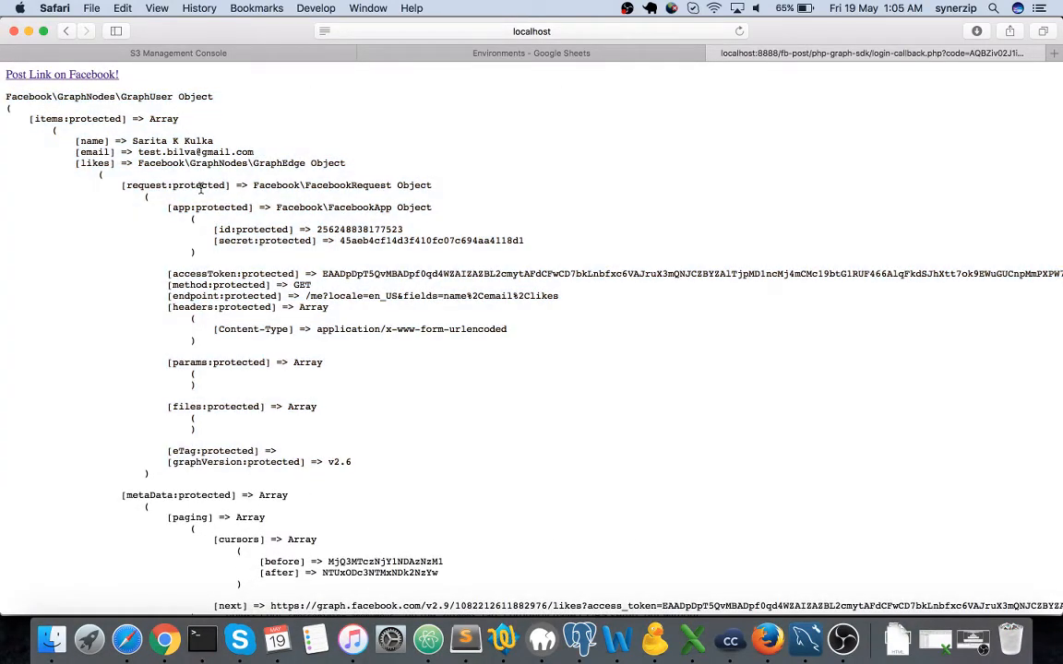
{"action": "mouse_move", "coordinate": [247, 318]}
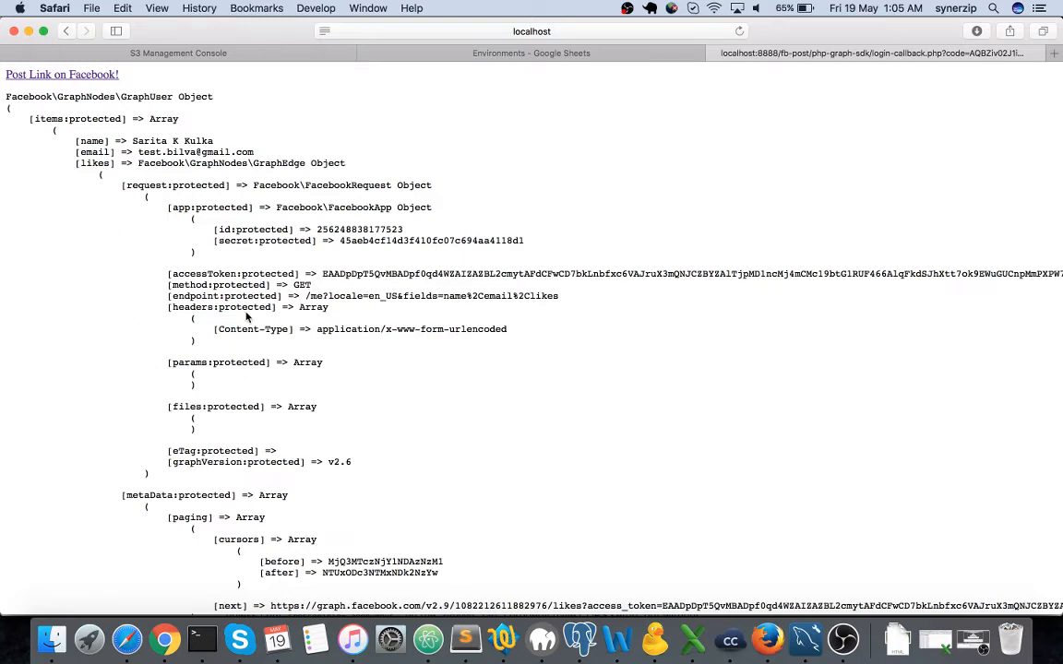
{"action": "mouse_move", "coordinate": [9, 96]}
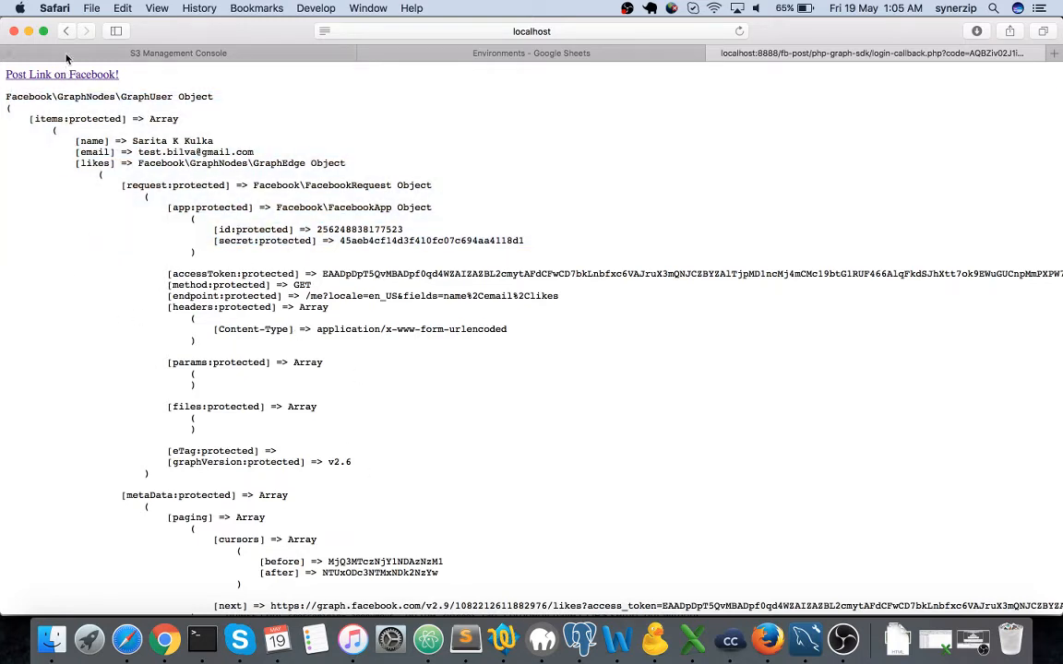
{"action": "mouse_move", "coordinate": [63, 74]}
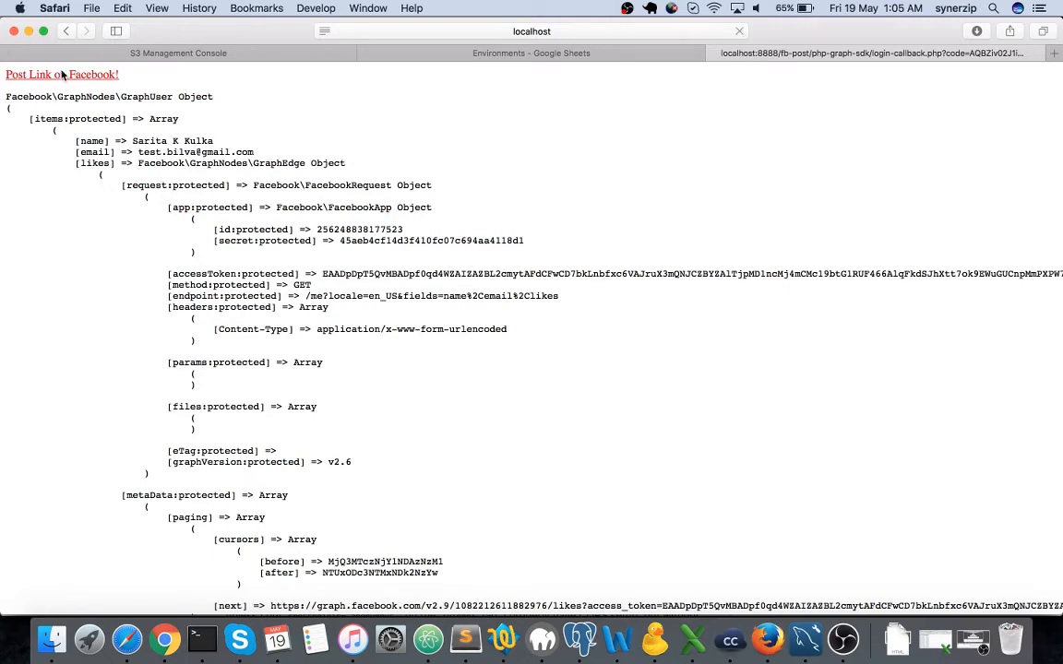
- Follow Post Link on Facebook! so post-to-fb.php publishes and reports the post id
{"action": "left_click", "coordinate": [63, 74]}
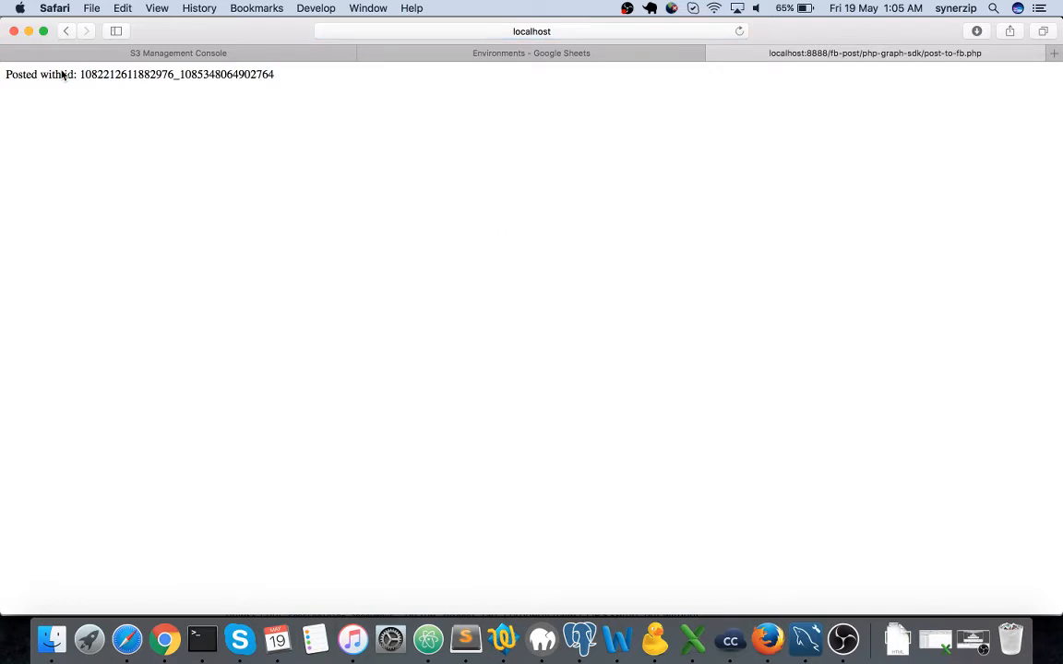
{"action": "double_click", "coordinate": [175, 74]}
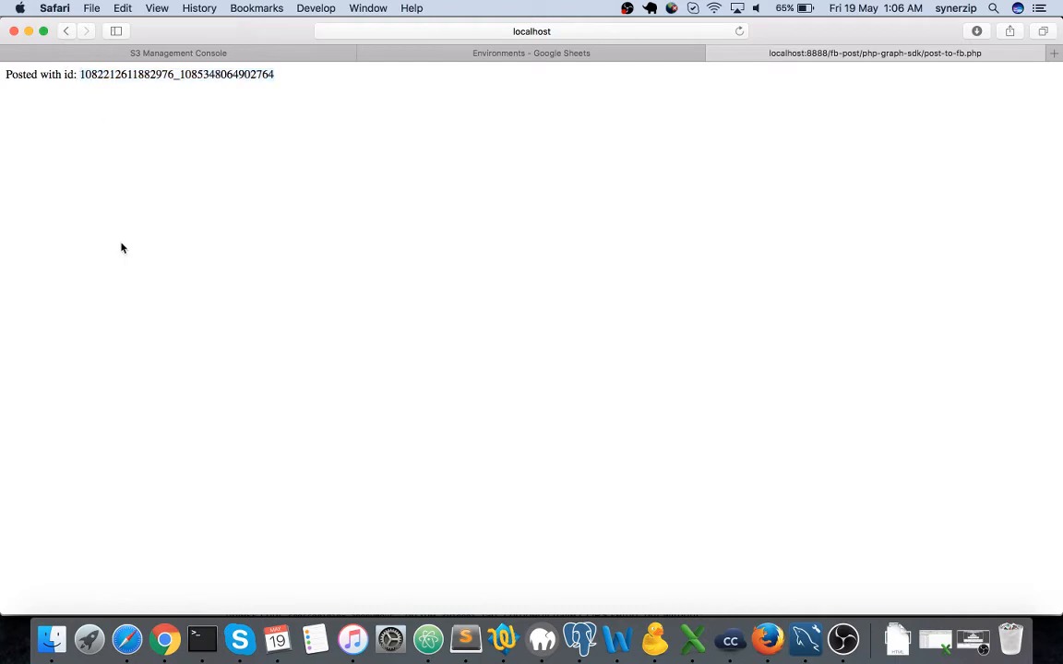
{"action": "mouse_move", "coordinate": [421, 275]}
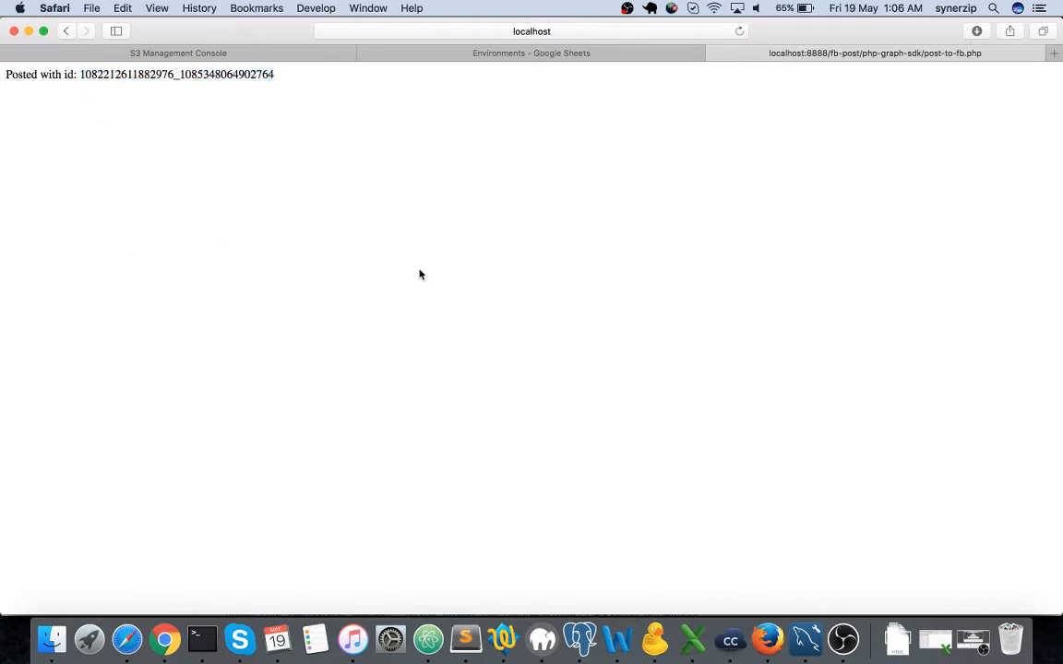
{"action": "mouse_move", "coordinate": [997, 81]}
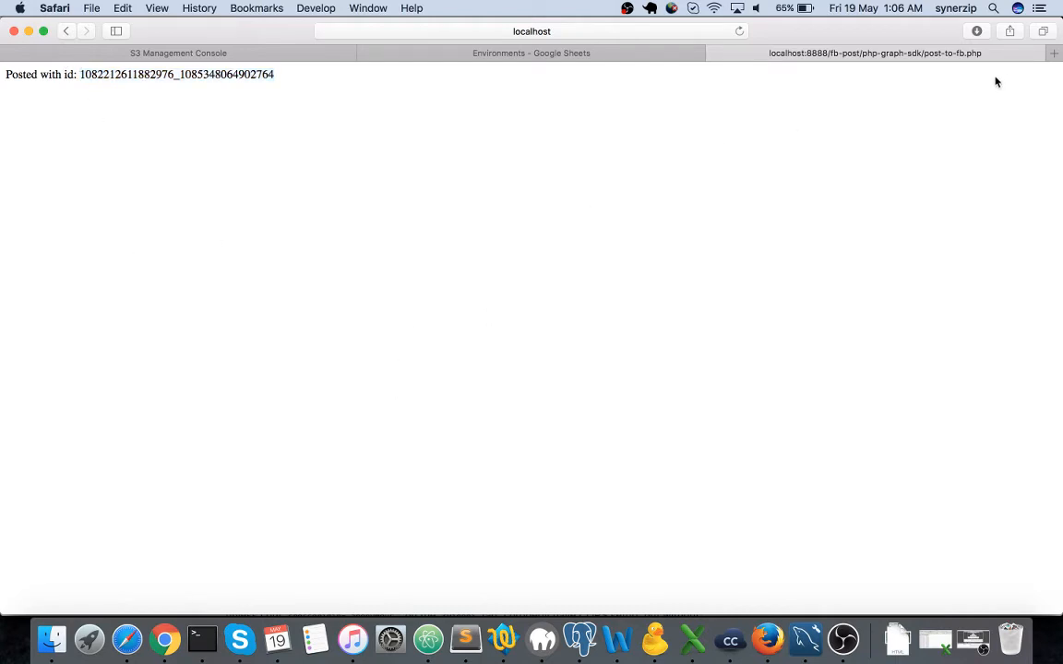
- View the profile timeline post with the User provided message and Example Domain link
{"action": "left_click", "coordinate": [1054, 52]}
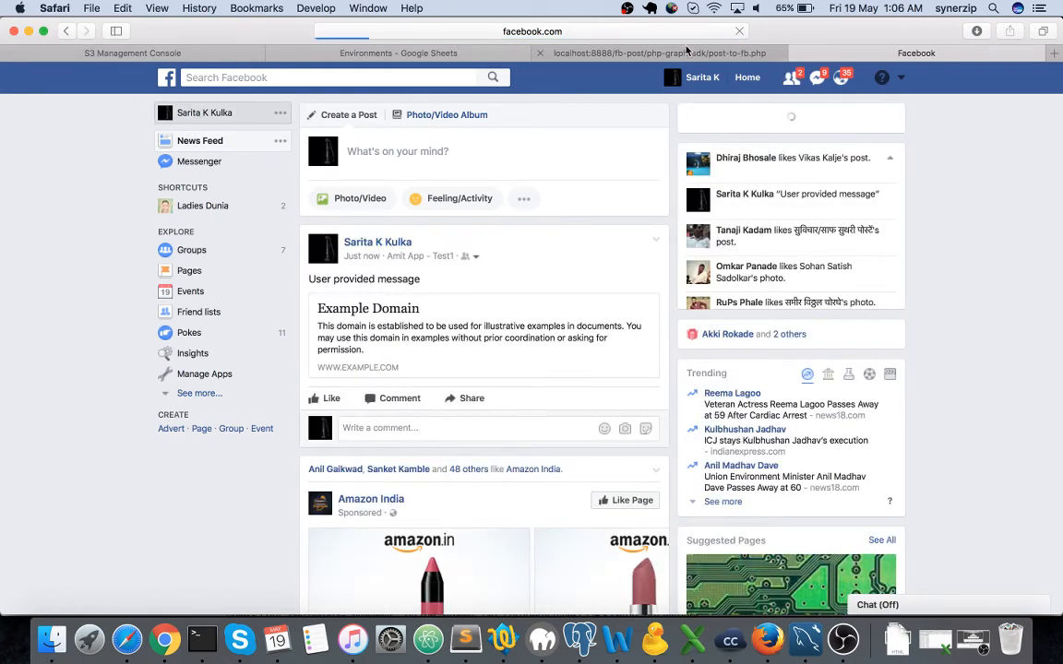
{"action": "left_click", "coordinate": [67, 29]}
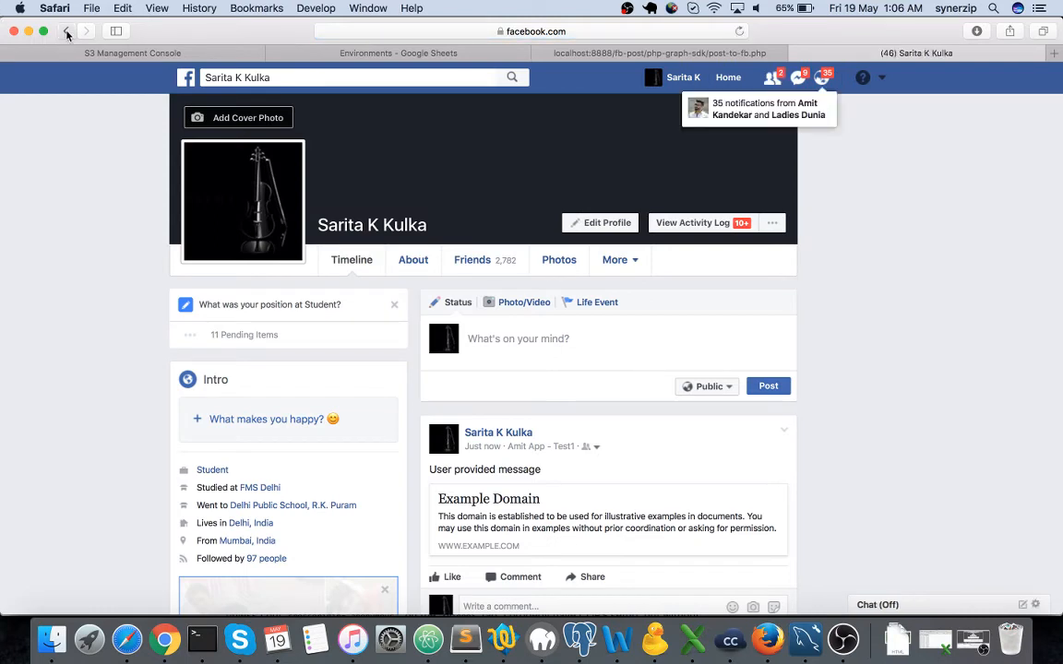
{"action": "left_click", "coordinate": [748, 78]}
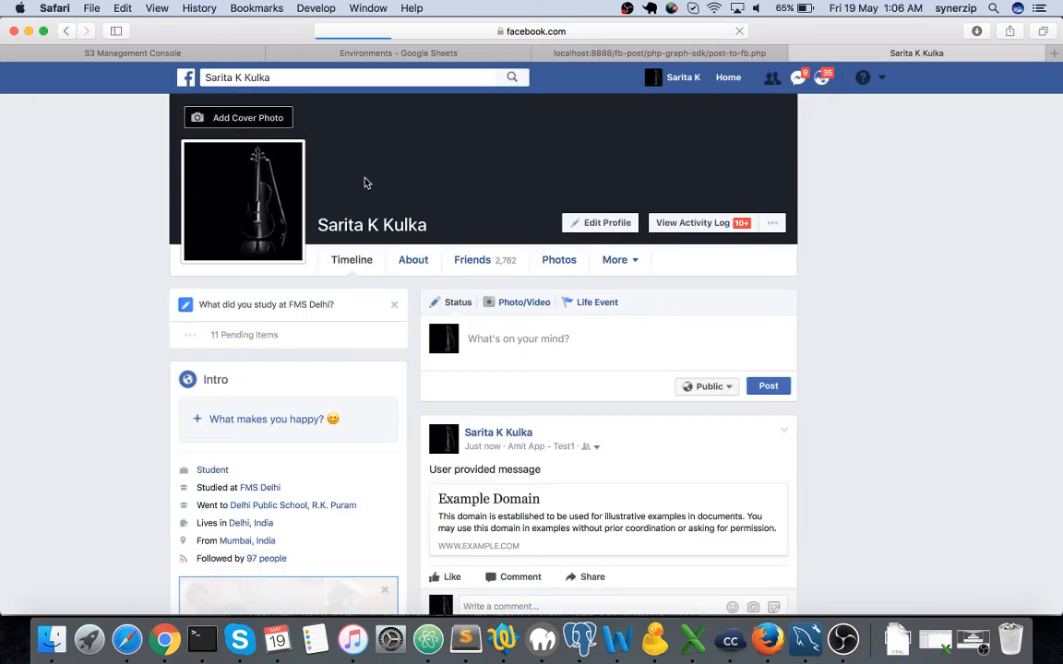
{"action": "scroll", "scroll_direction": "down", "scroll_amount": 3}
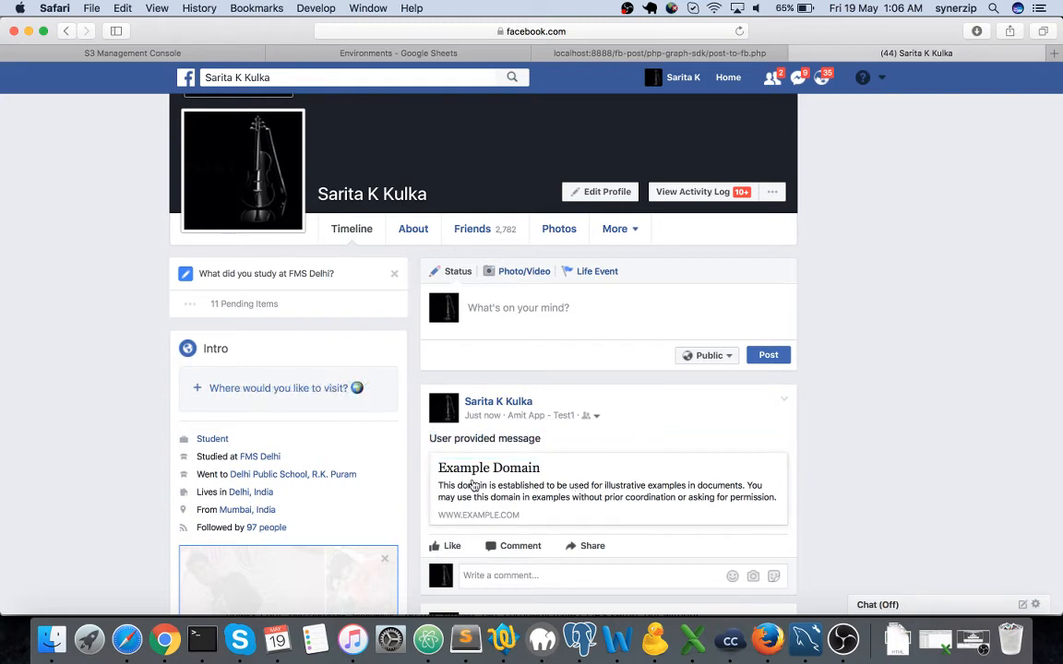
{"action": "mouse_move", "coordinate": [442, 527]}
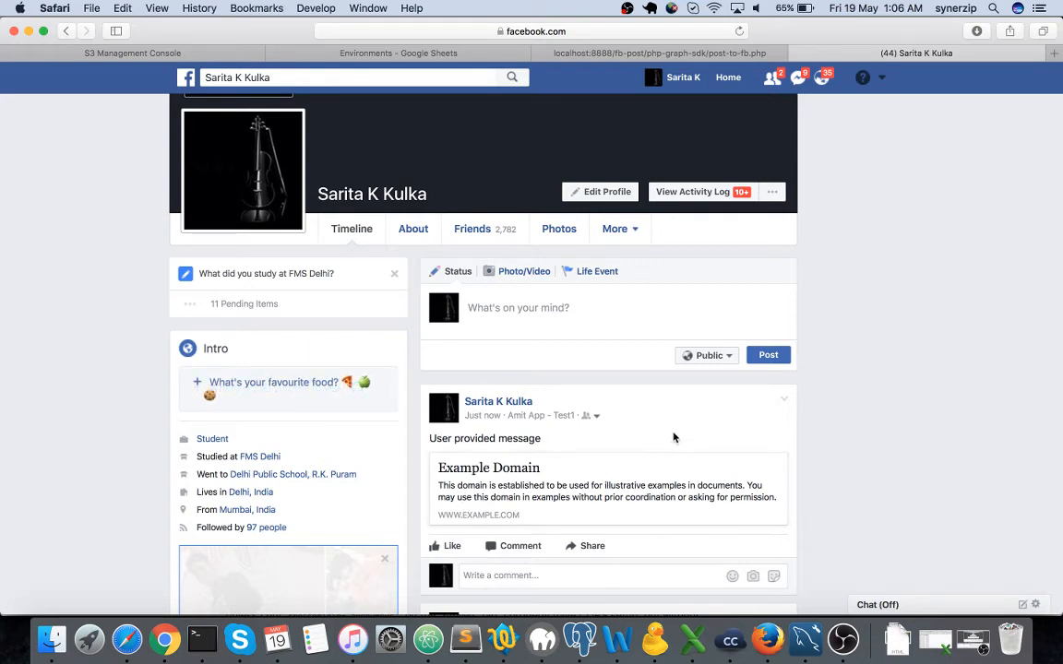
{"action": "mouse_move", "coordinate": [509, 464]}
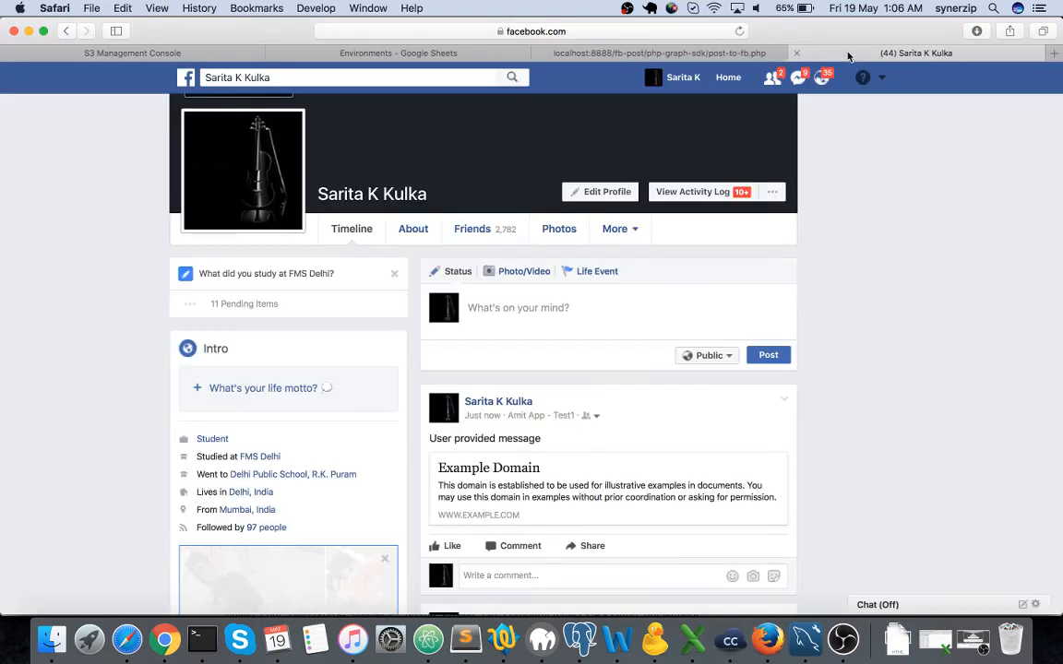
- Reach Facebook's App Settings listing logged-in apps, including Amit App - Test1
{"action": "left_click", "coordinate": [882, 78]}
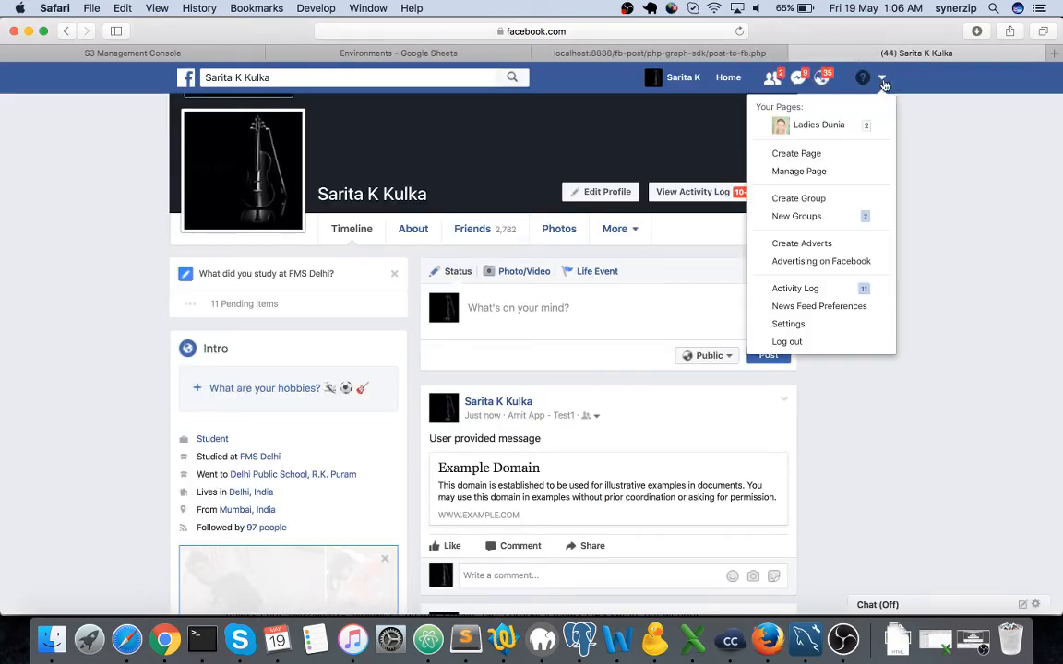
{"action": "mouse_move", "coordinate": [819, 307]}
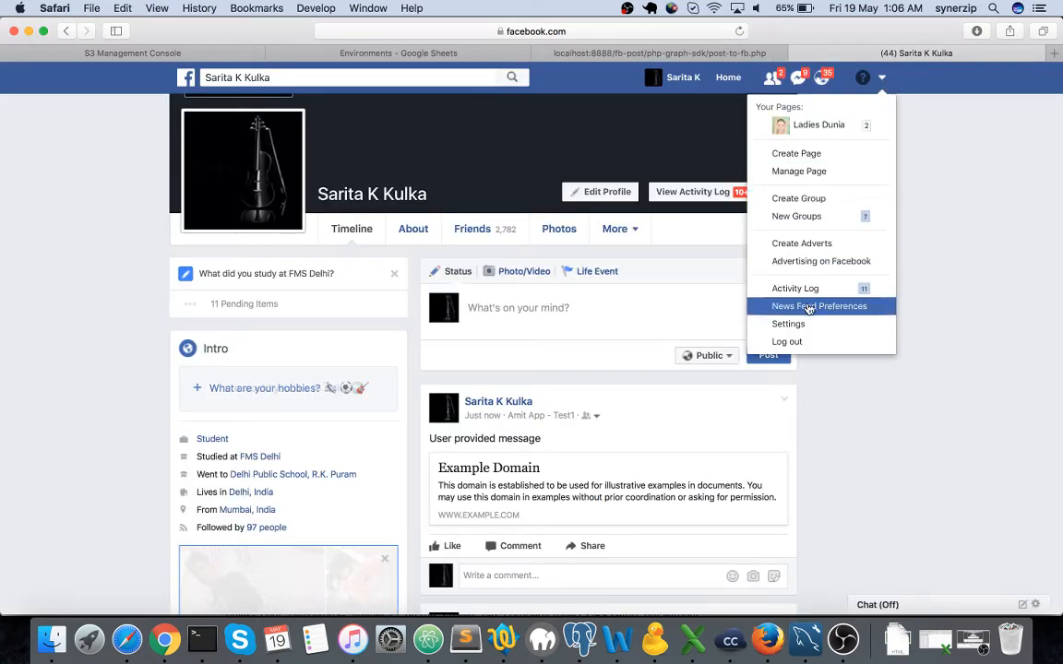
{"action": "left_click", "coordinate": [788, 324]}
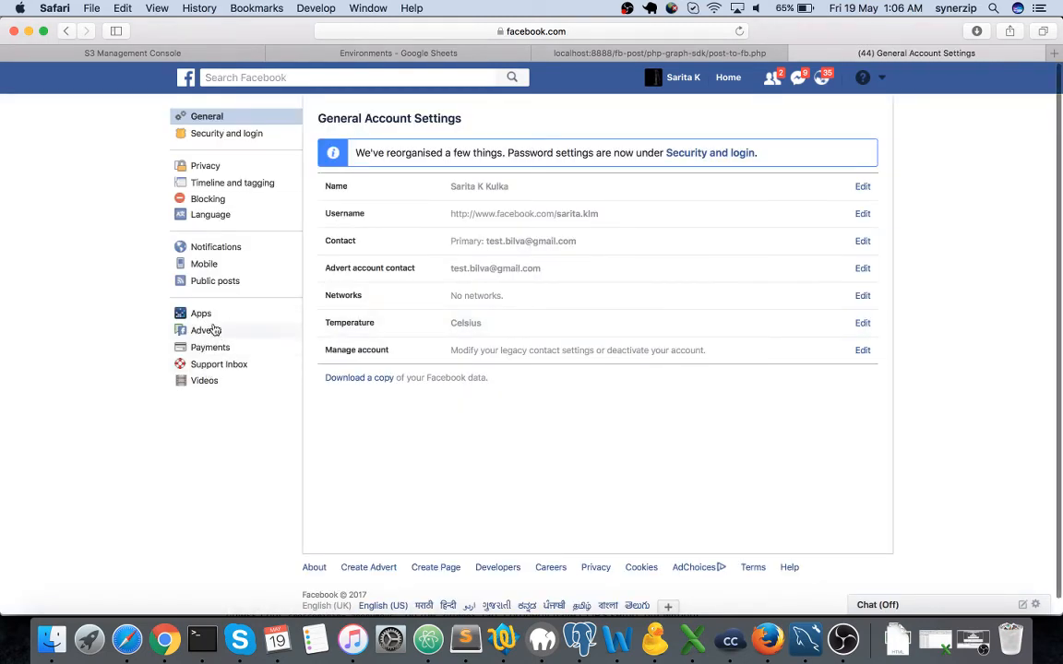
{"action": "left_click", "coordinate": [201, 314]}
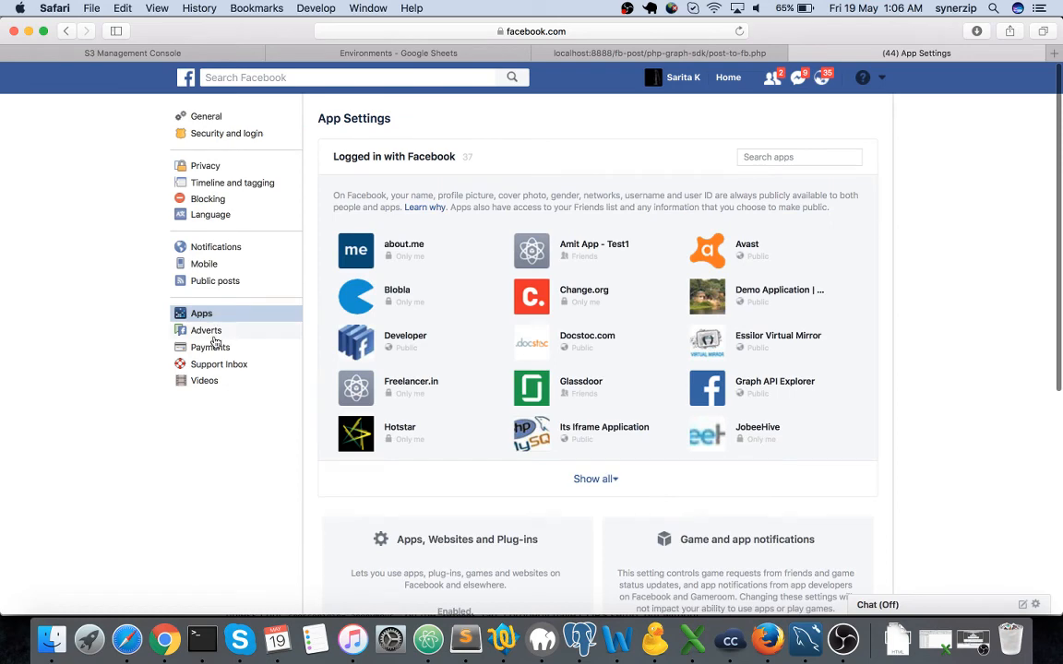
{"action": "mouse_move", "coordinate": [673, 254]}
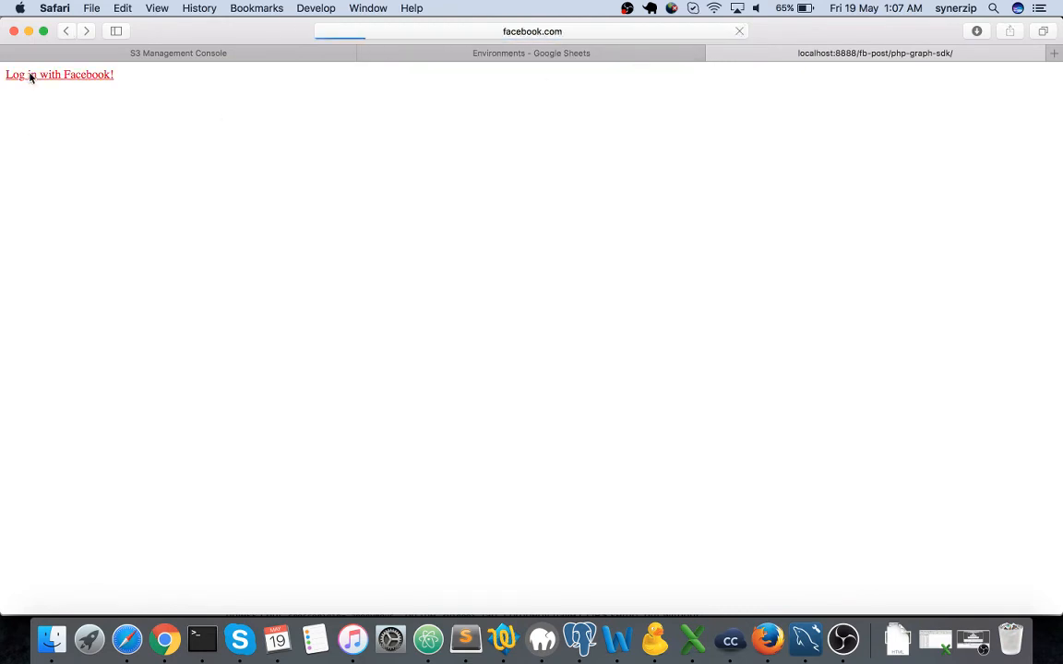
- Start the Facebook login to bring up Amit App - Test1's permission request dialog
{"action": "left_click", "coordinate": [59, 74]}
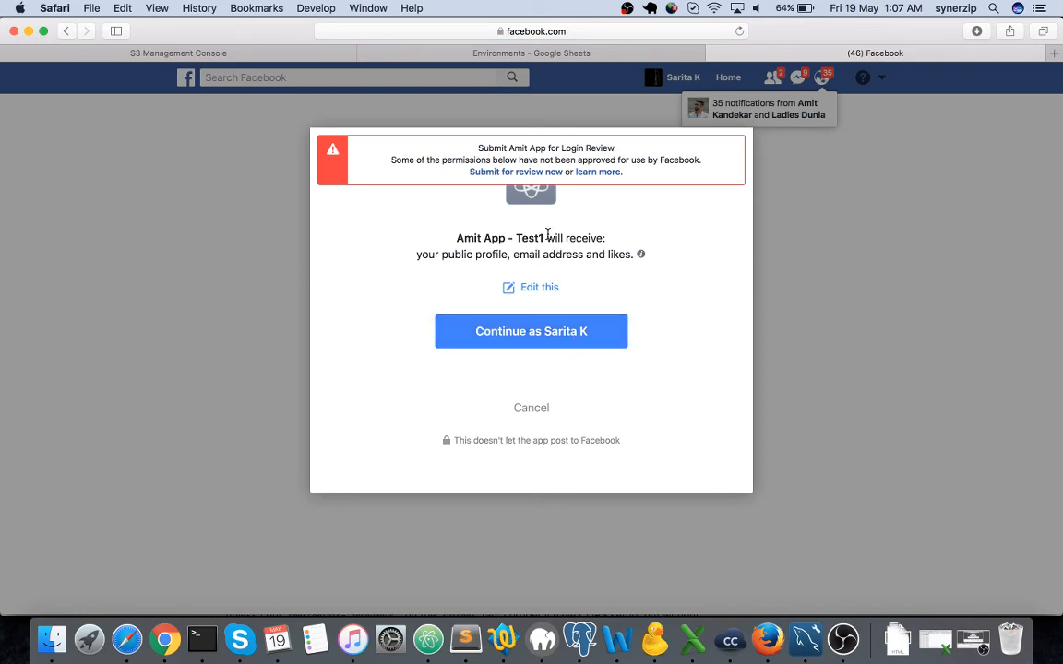
{"action": "mouse_move", "coordinate": [581, 282]}
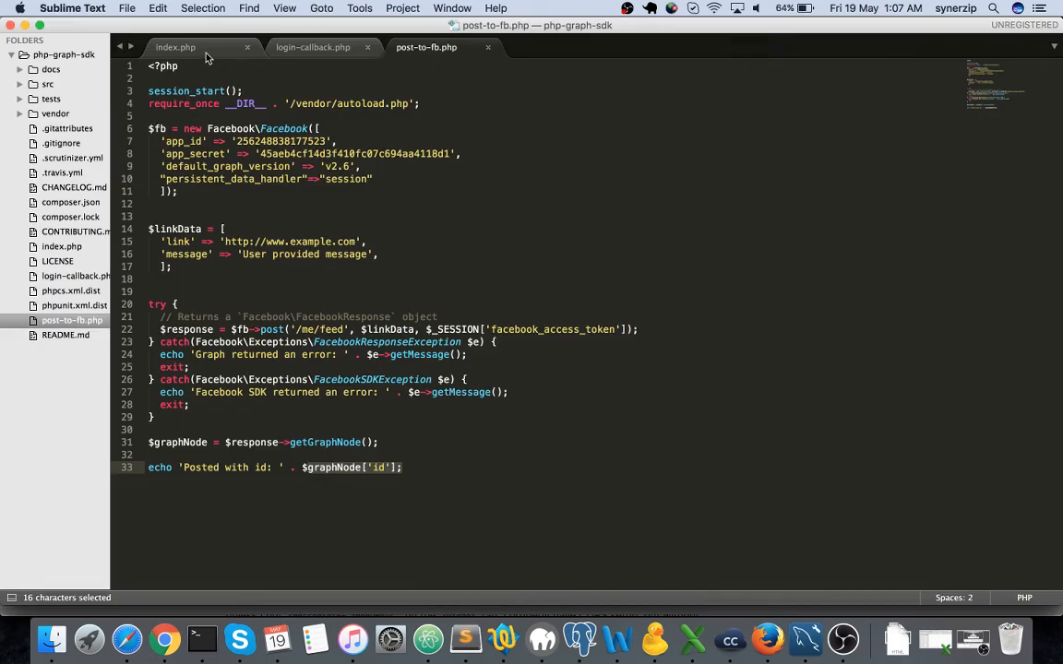
- Revisit post-to-fb.php, then the Post Links Using the Graph API guide in Chrome
{"action": "left_click", "coordinate": [176, 48]}
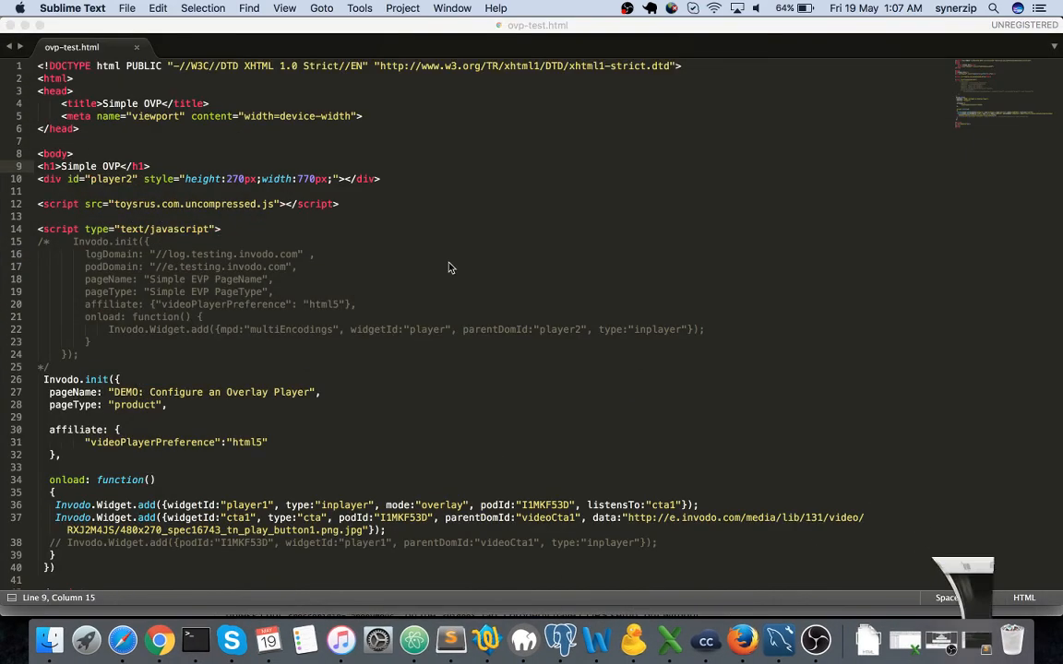
{"action": "left_click", "coordinate": [159, 638]}
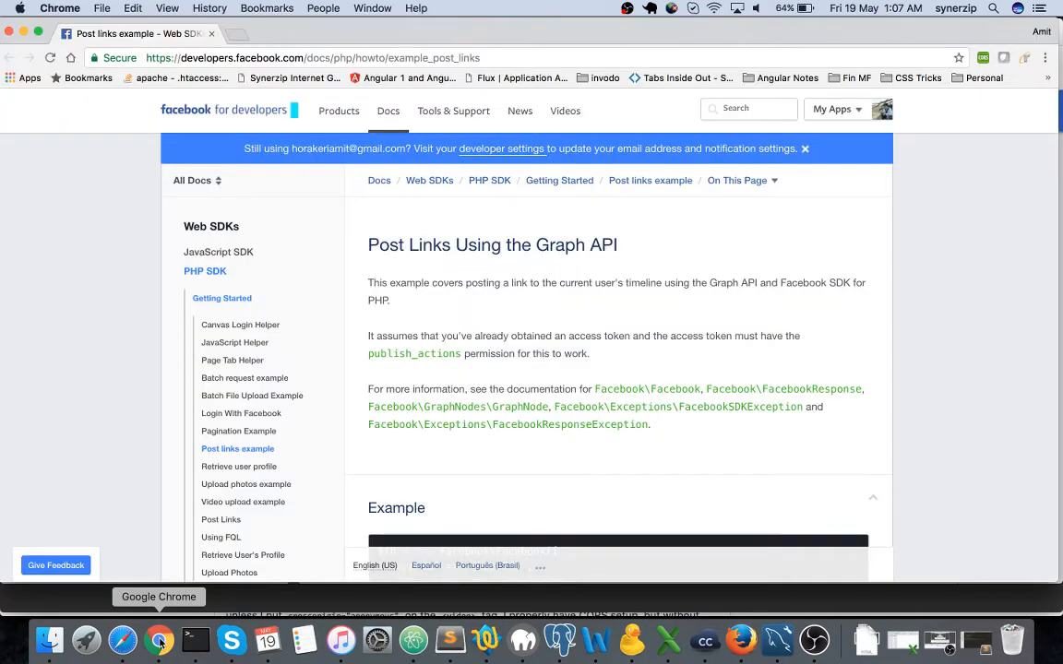
{"action": "mouse_move", "coordinate": [122, 639]}
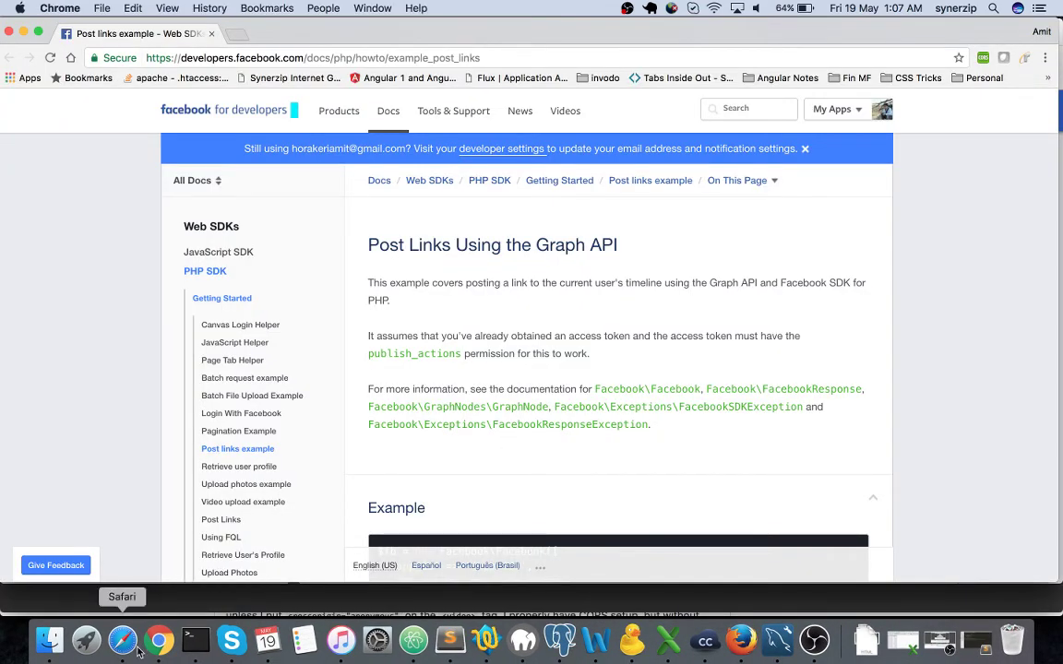
- Accept Amit App - Test1's profile access and posting request with Friends audience
{"action": "left_click", "coordinate": [121, 638]}
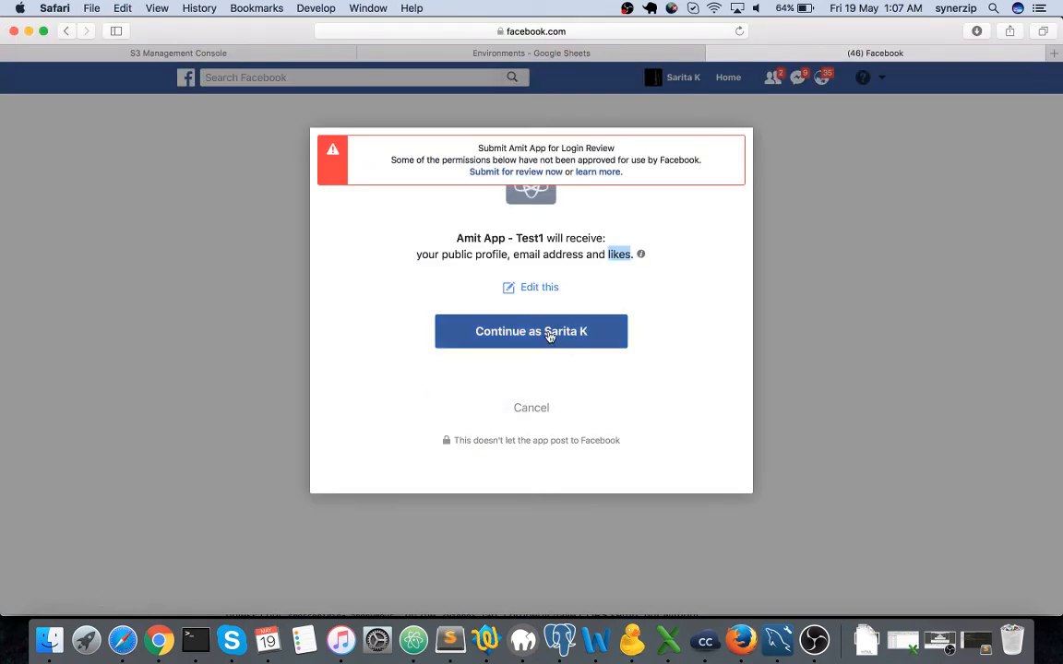
{"action": "left_click", "coordinate": [531, 332]}
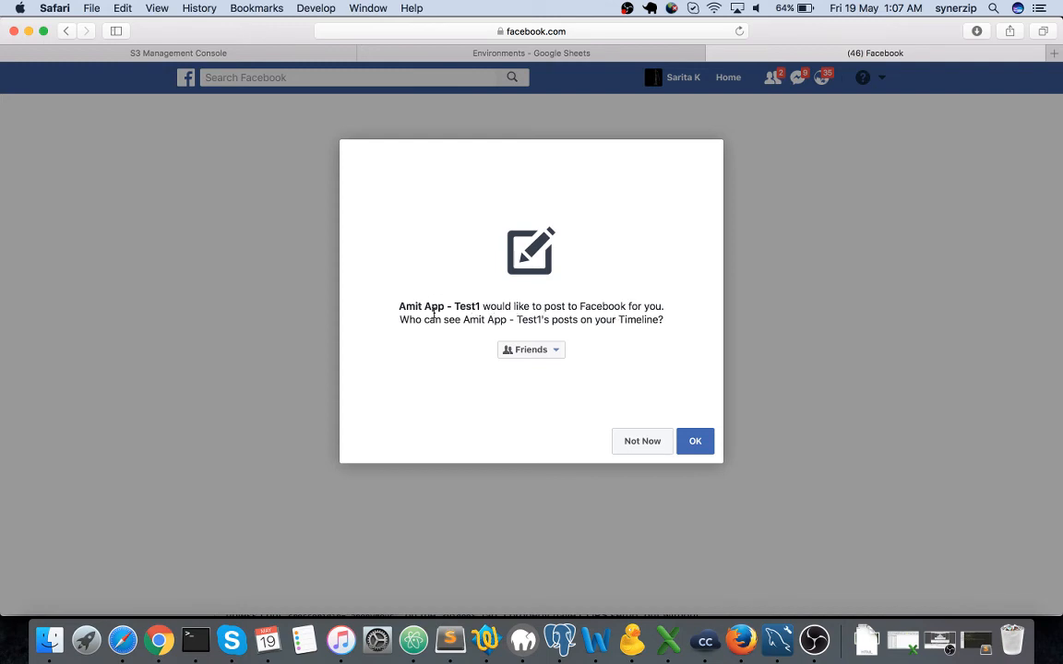
{"action": "mouse_move", "coordinate": [532, 350]}
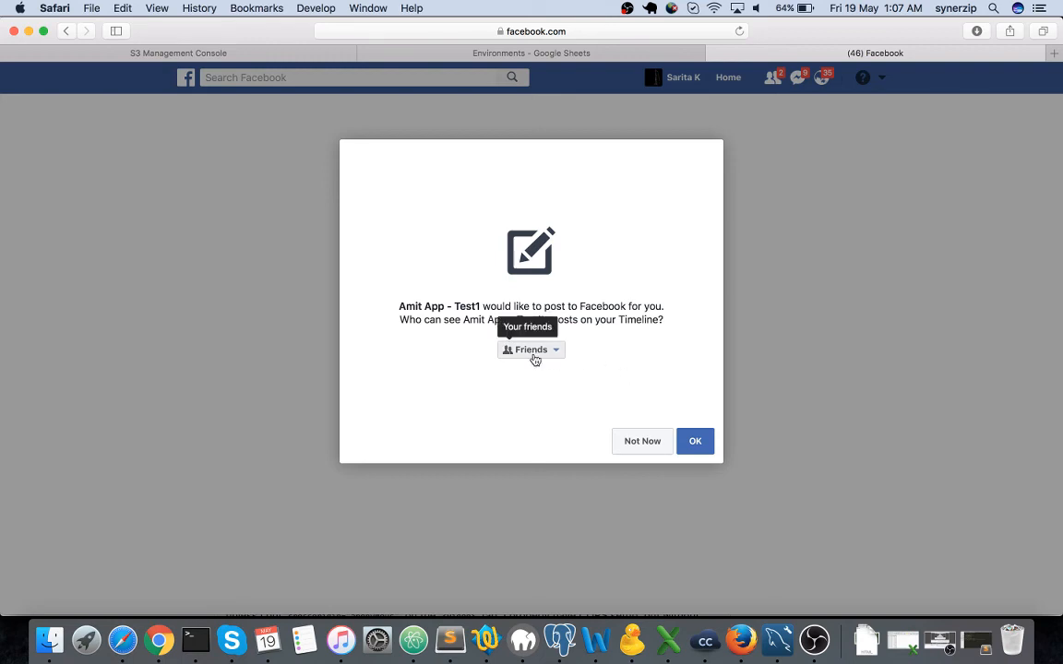
{"action": "mouse_move", "coordinate": [634, 384]}
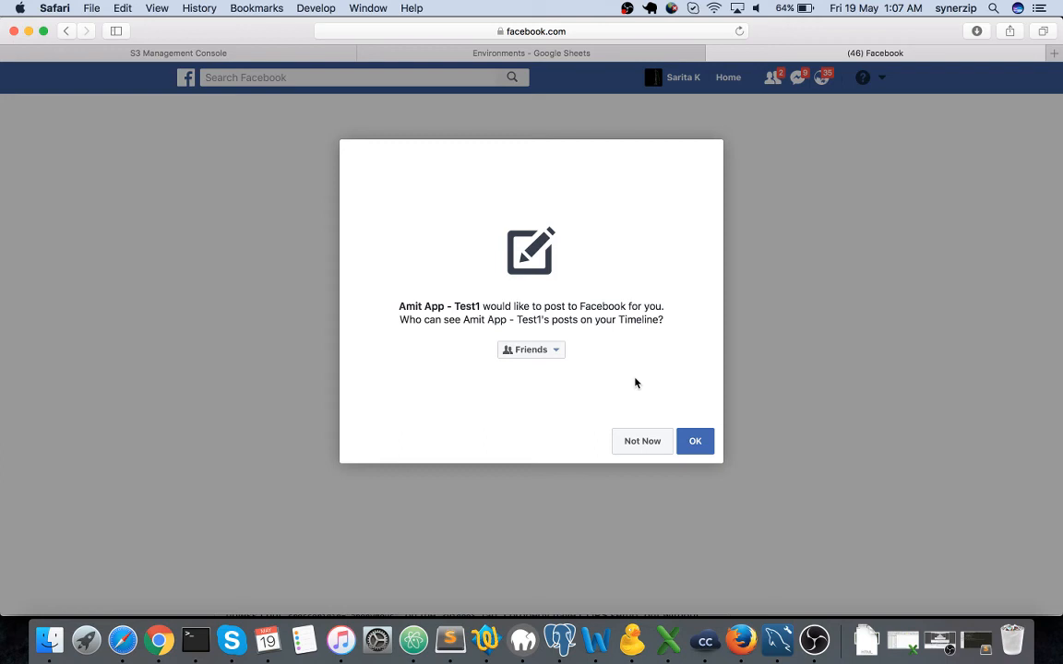
{"action": "mouse_move", "coordinate": [430, 343]}
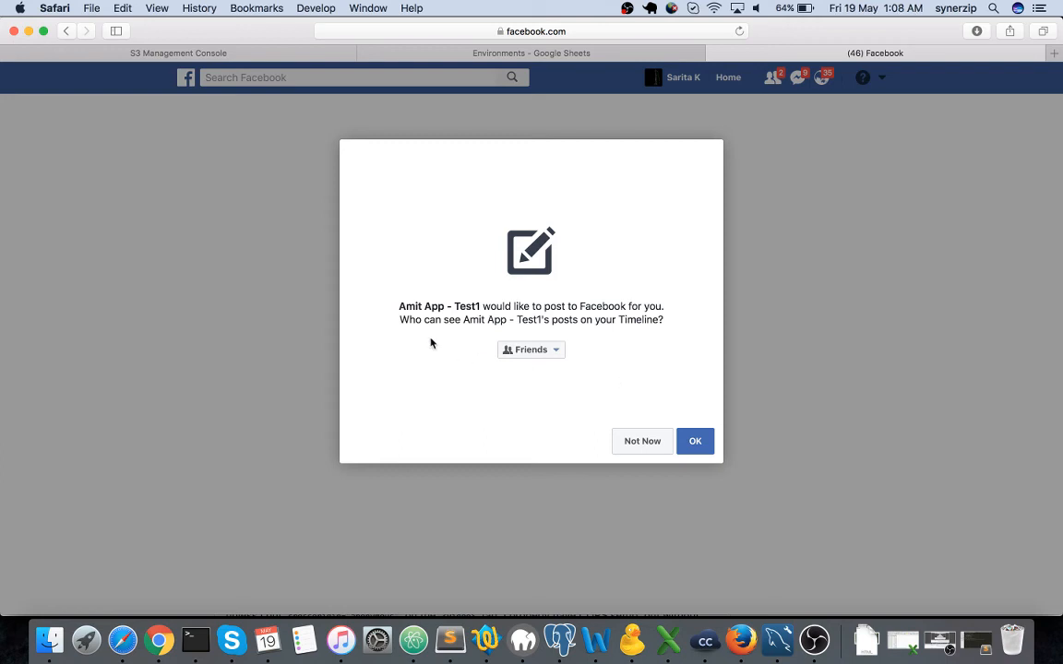
{"action": "mouse_move", "coordinate": [471, 247]}
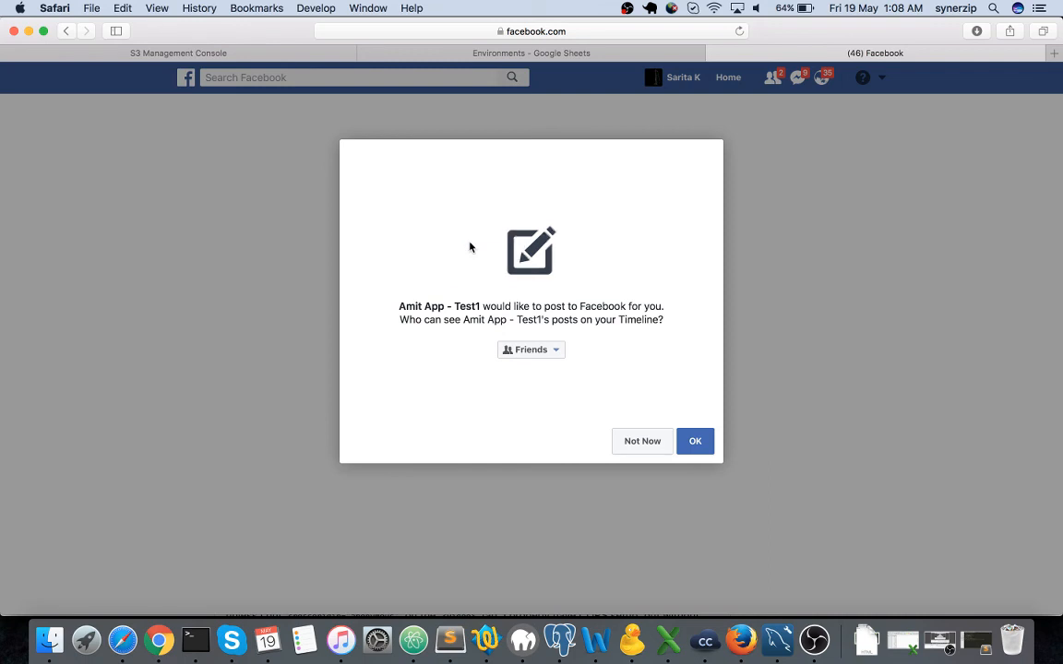
{"action": "mouse_move", "coordinate": [509, 266]}
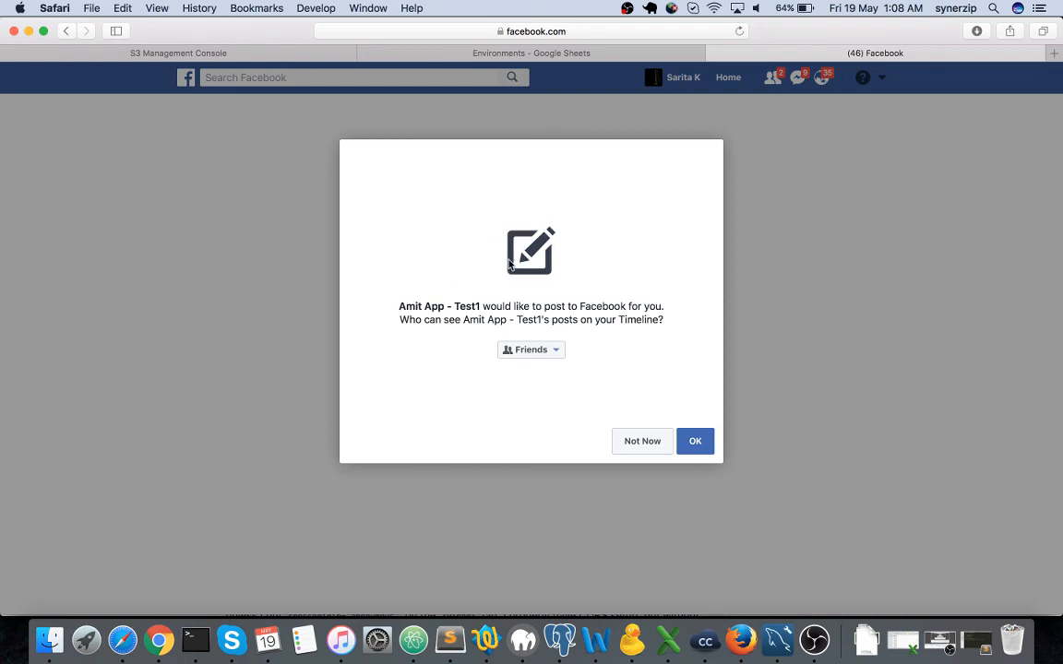
{"action": "mouse_move", "coordinate": [457, 361]}
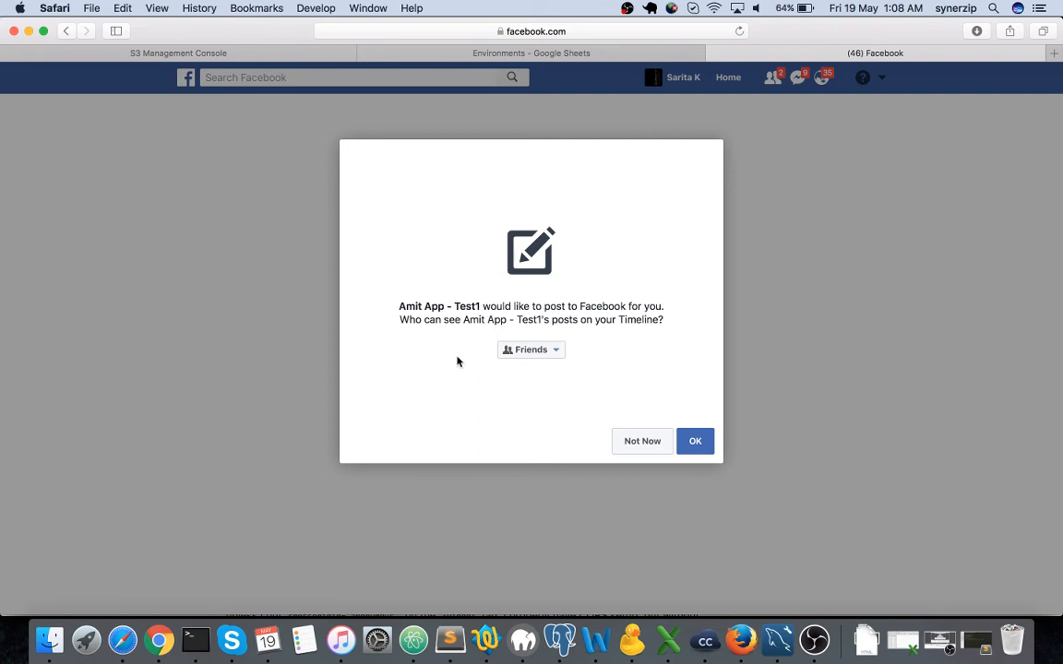
{"action": "mouse_move", "coordinate": [620, 323]}
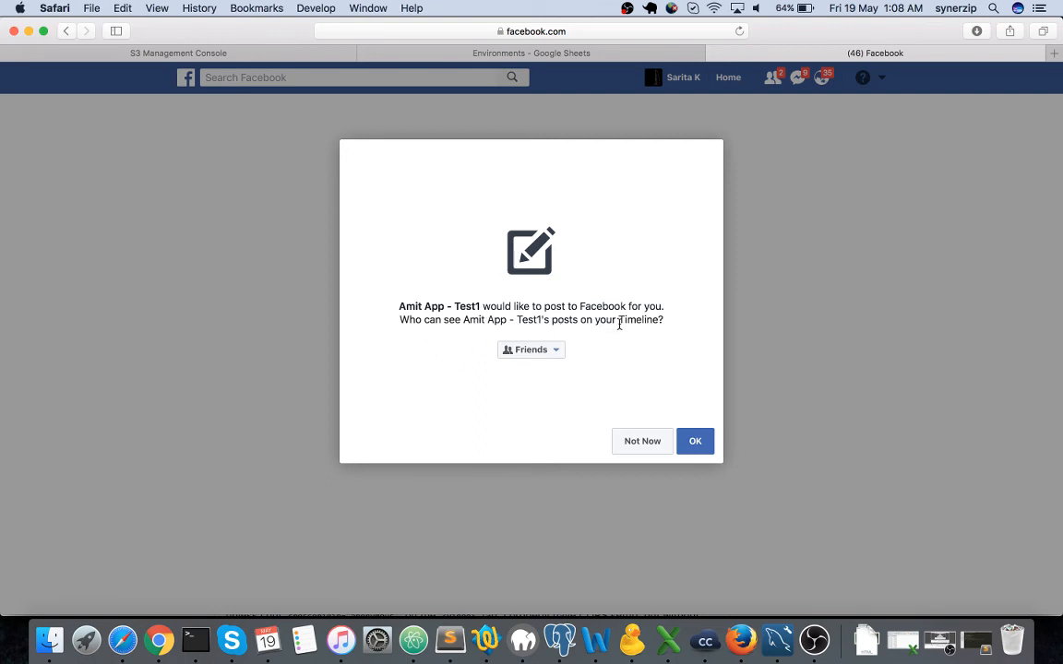
{"action": "left_click", "coordinate": [531, 351]}
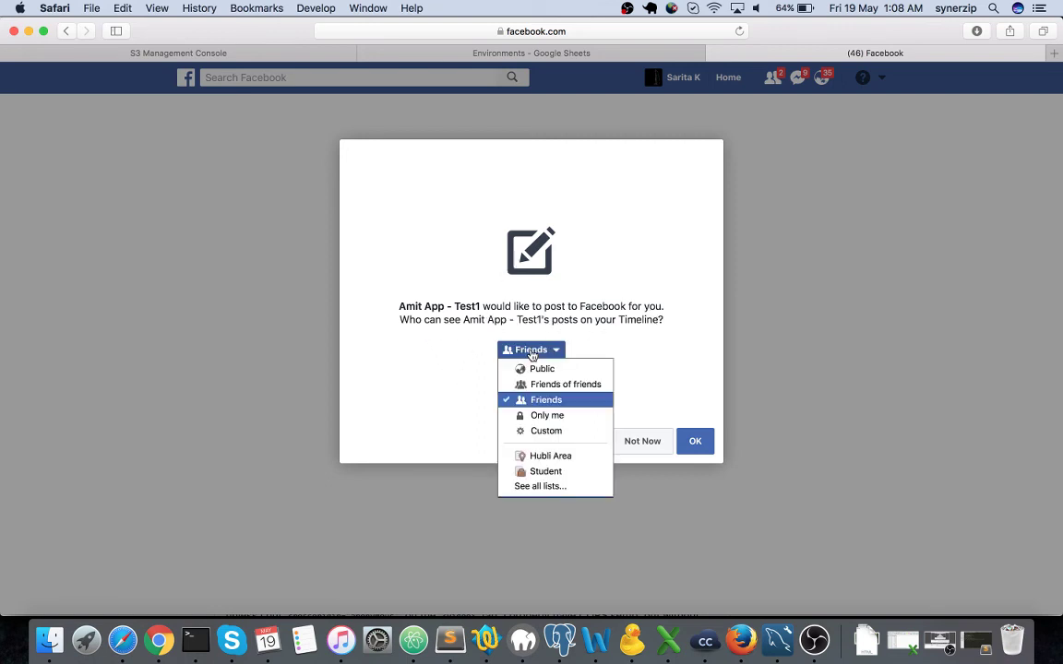
{"action": "mouse_move", "coordinate": [620, 348]}
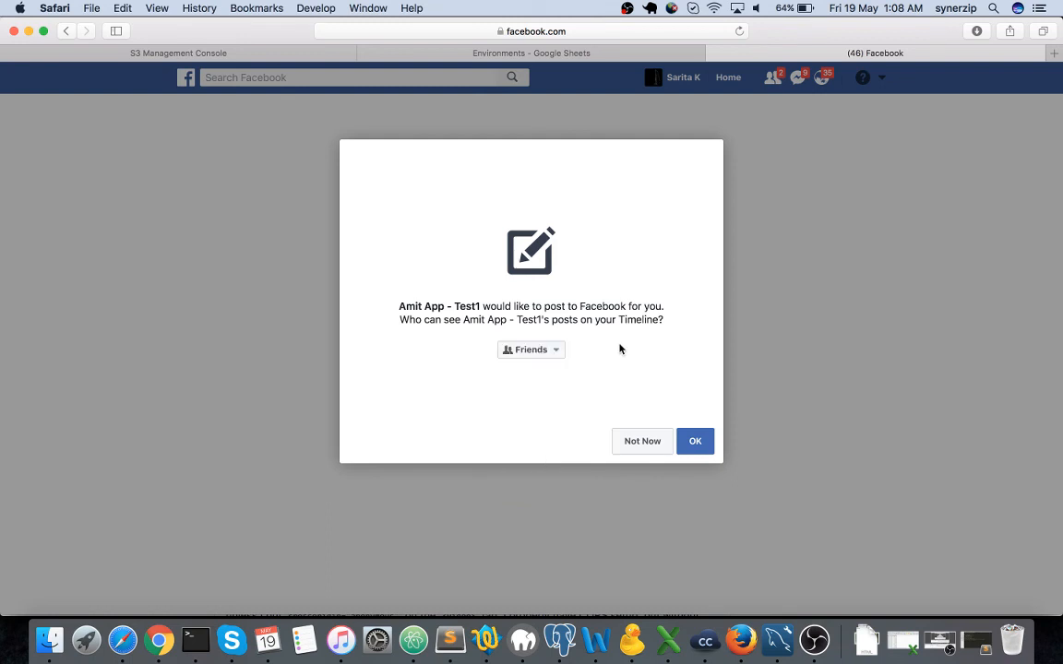
{"action": "mouse_move", "coordinate": [646, 376]}
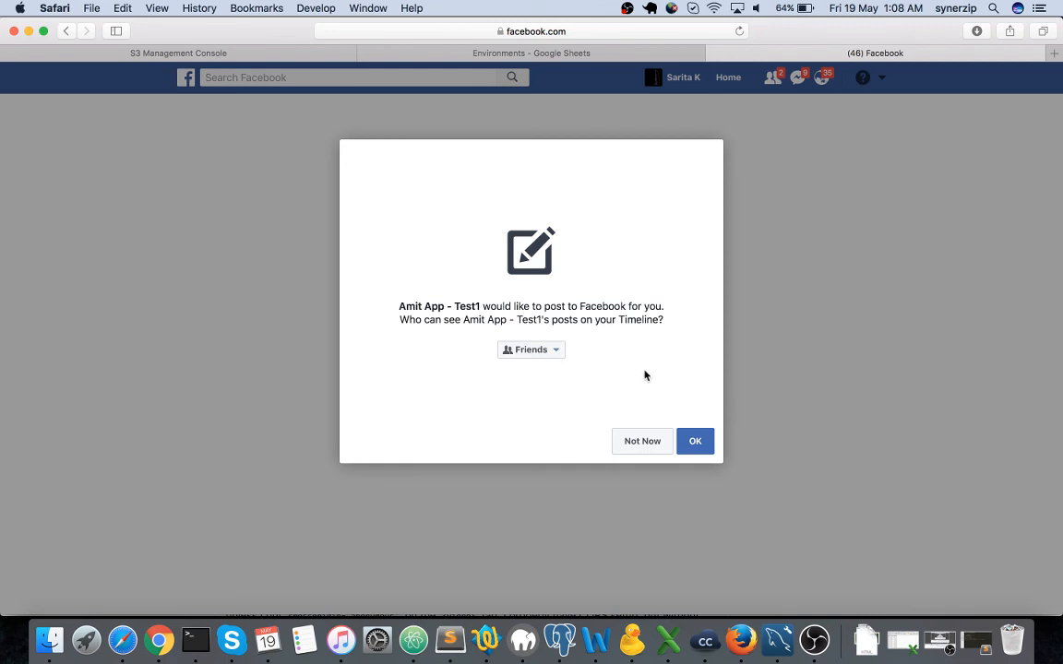
{"action": "left_click", "coordinate": [694, 441]}
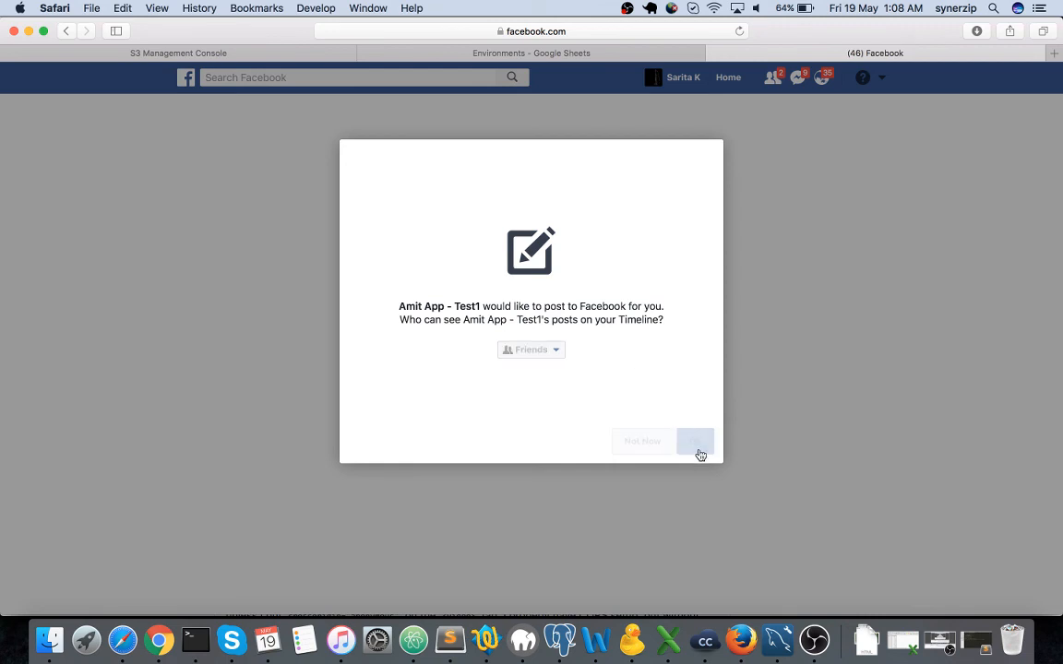
{"action": "left_click", "coordinate": [693, 441]}
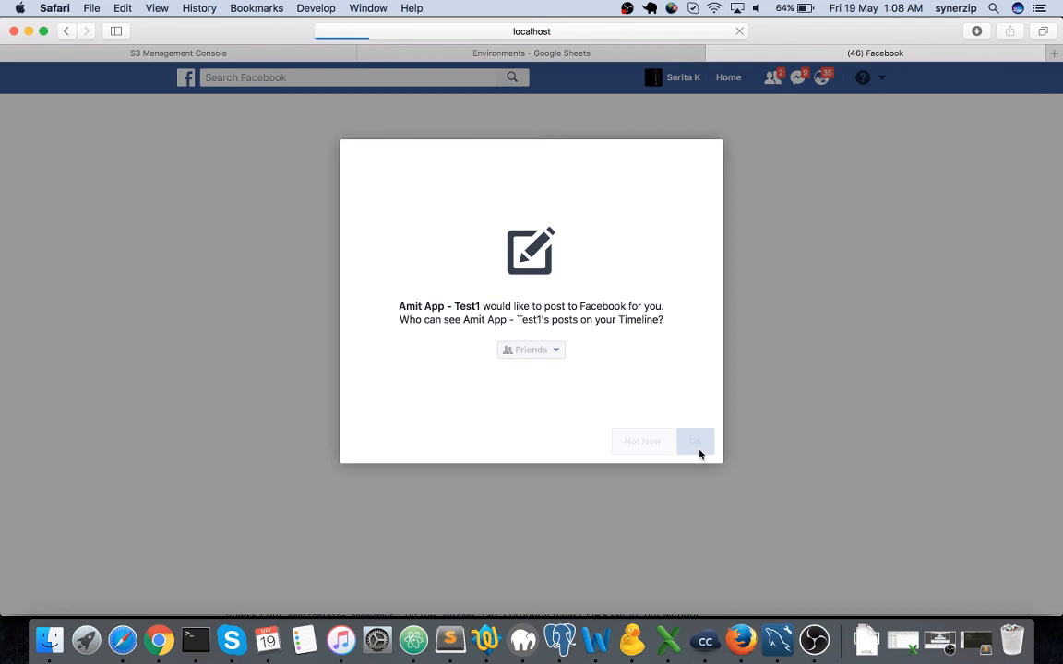
- Follow Post Link on Facebook! from the callback page to get the new post id
{"action": "left_click", "coordinate": [694, 441]}
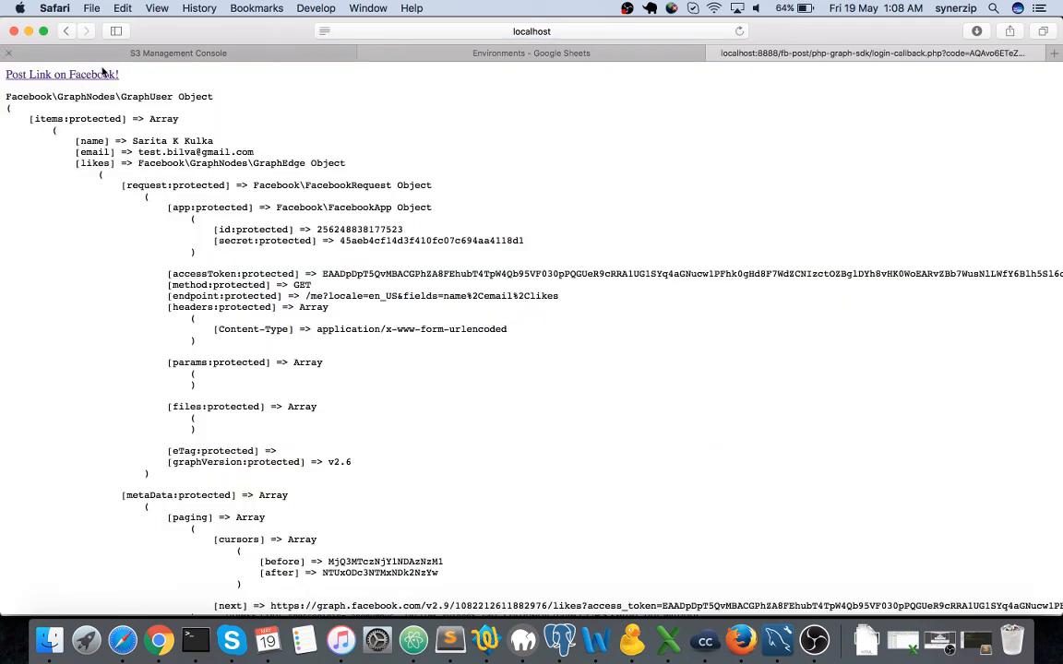
{"action": "mouse_move", "coordinate": [77, 83]}
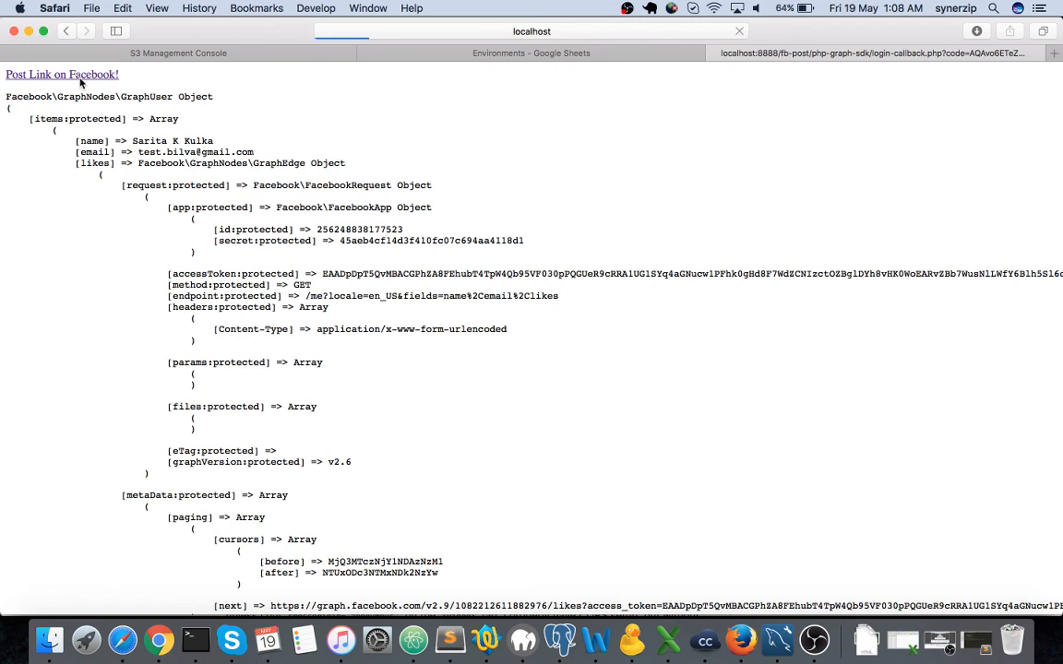
{"action": "left_click", "coordinate": [63, 74]}
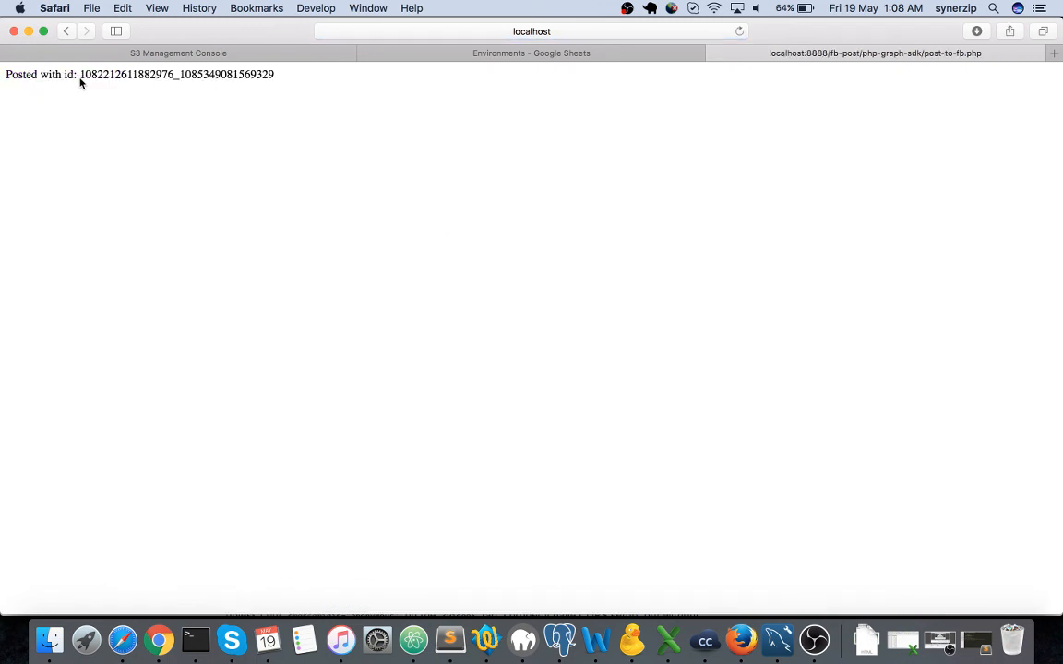
{"action": "mouse_move", "coordinate": [662, 137]}
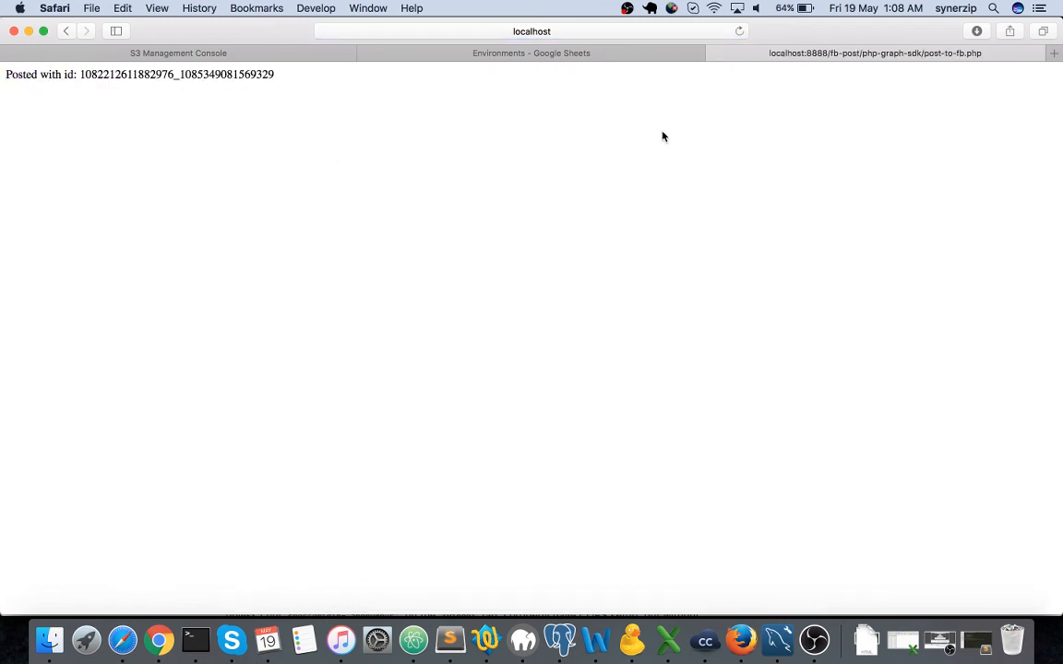